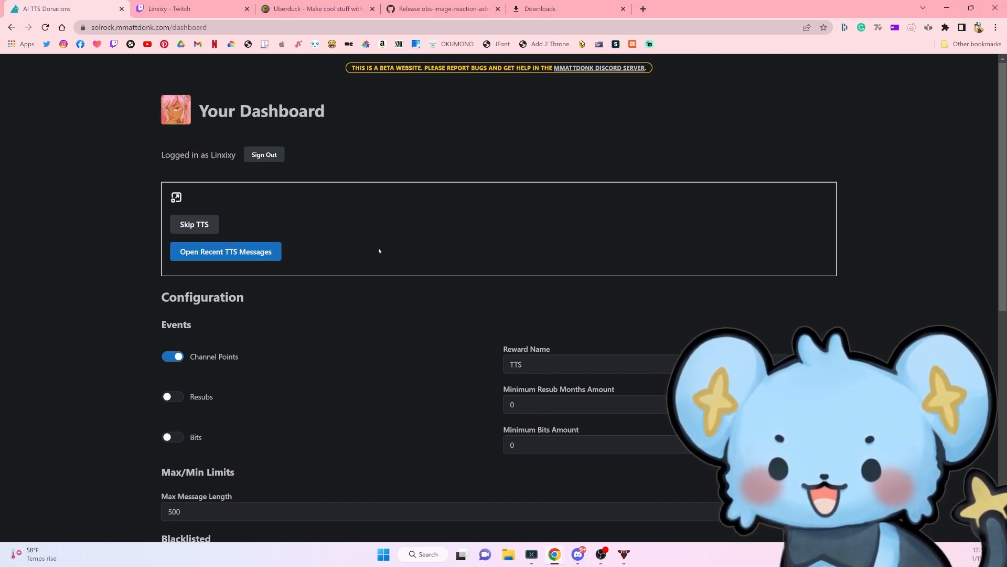
Review the Channel Points reward 'TTS', 500-character limit and fallback voice alexa, then go to Twitch.
{"action": "scroll", "scroll_direction": "down", "scroll_amount": 3}
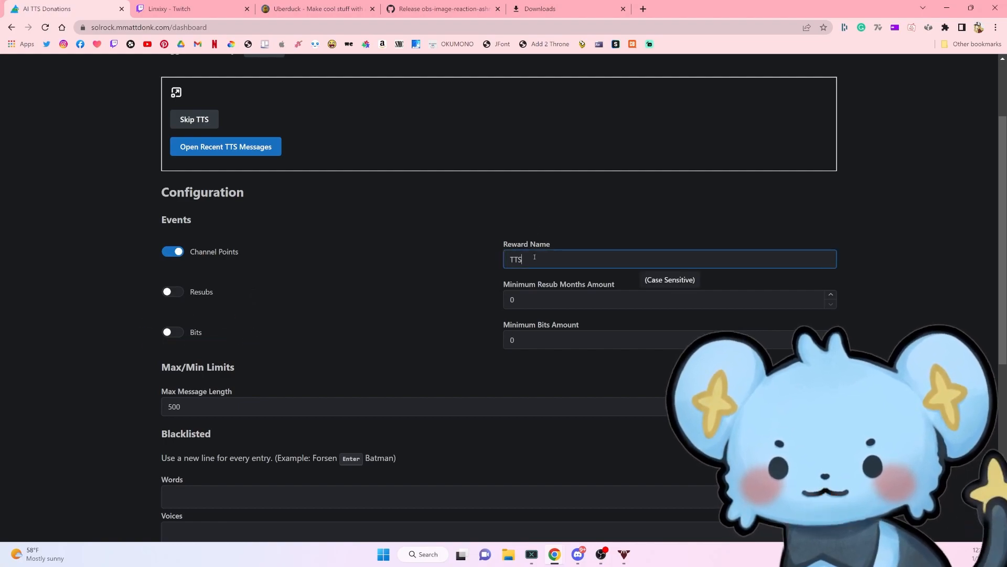
{"action": "double_click", "coordinate": [515, 260]}
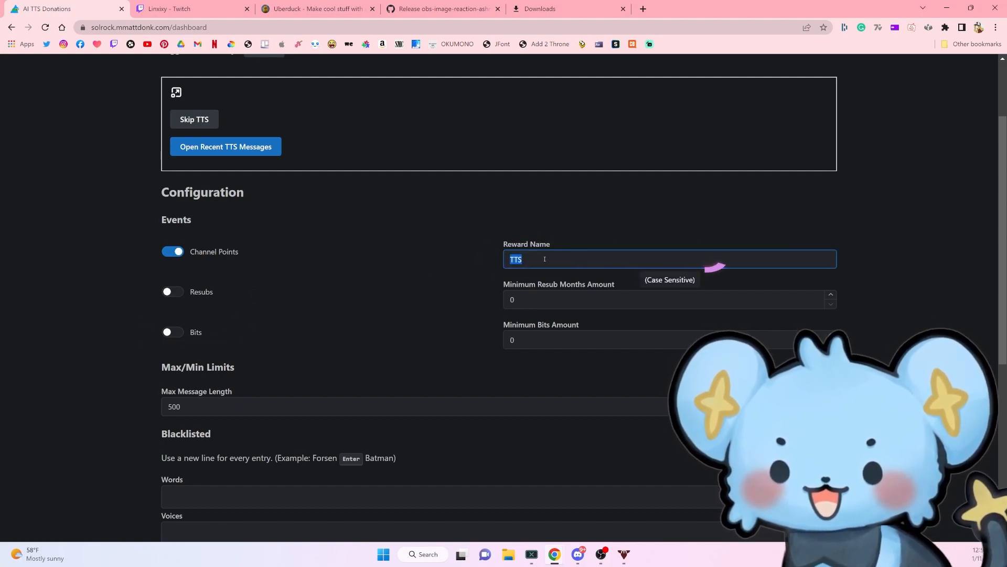
{"action": "left_click", "coordinate": [525, 258]}
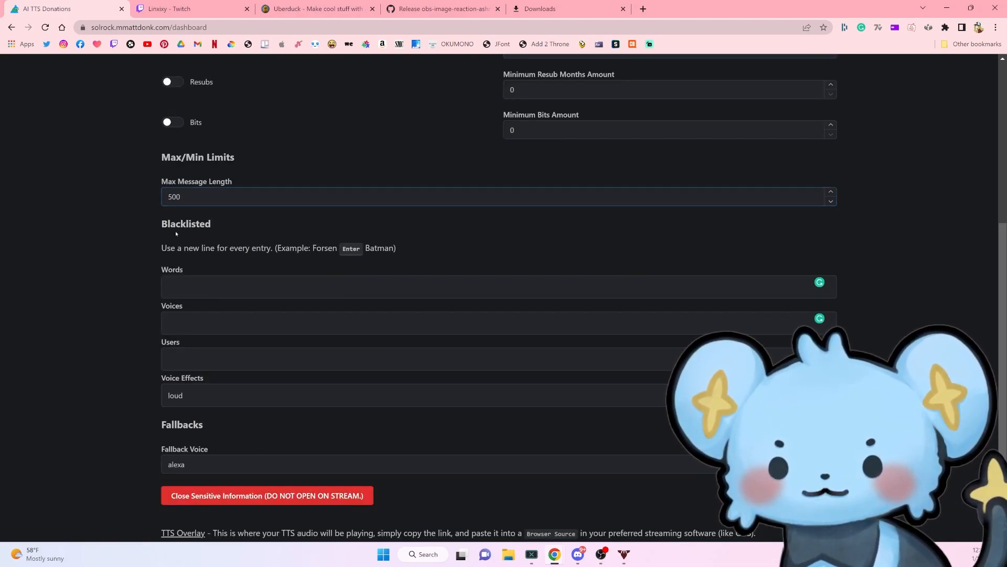
{"action": "scroll", "scroll_direction": "down", "scroll_amount": 3}
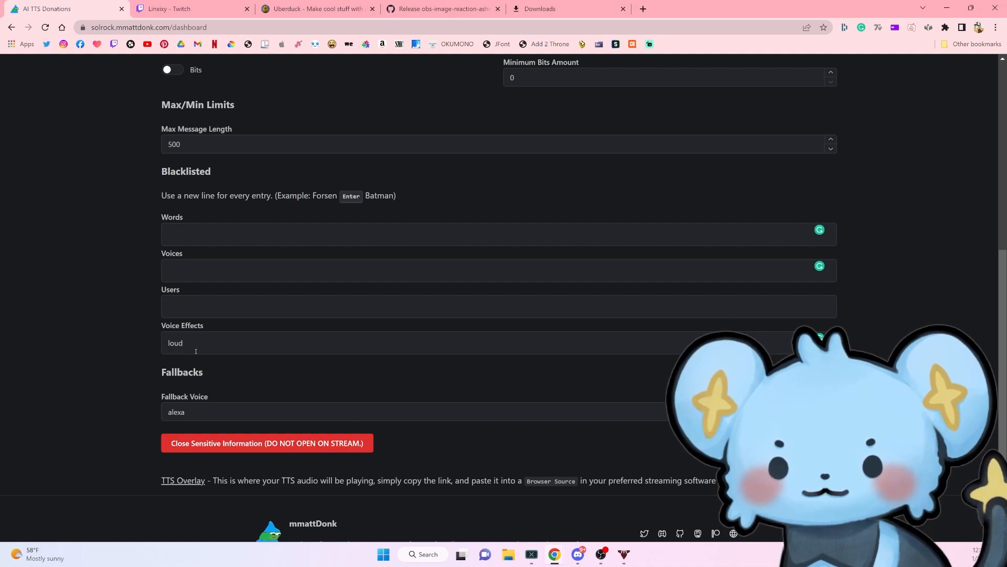
{"action": "double_click", "coordinate": [175, 342]}
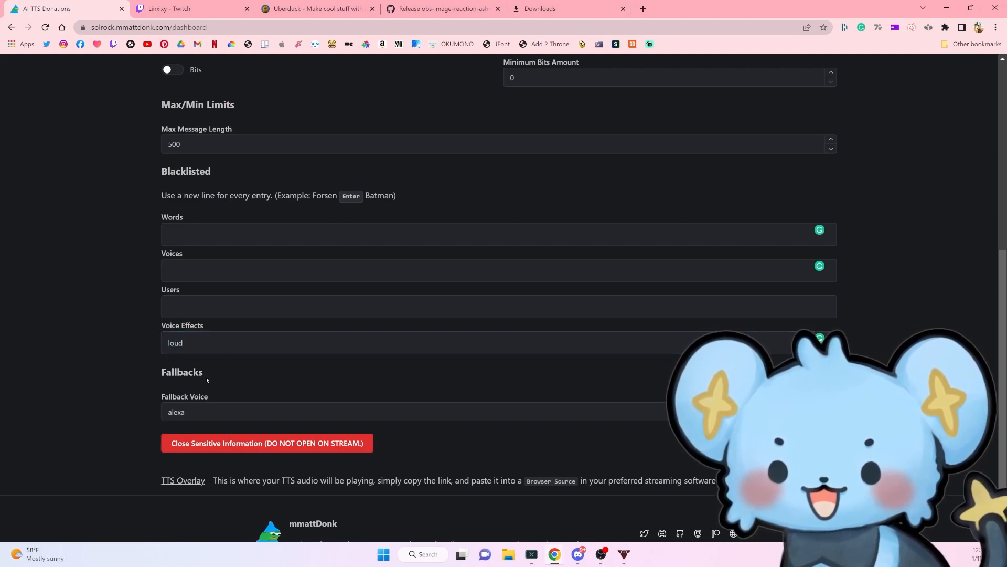
{"action": "double_click", "coordinate": [182, 372]}
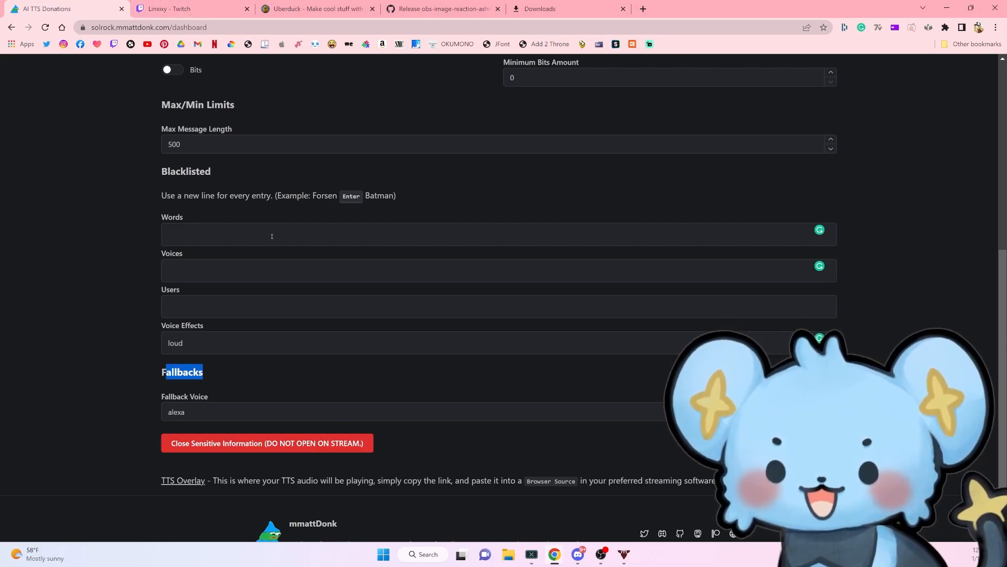
{"action": "left_click", "coordinate": [173, 9]}
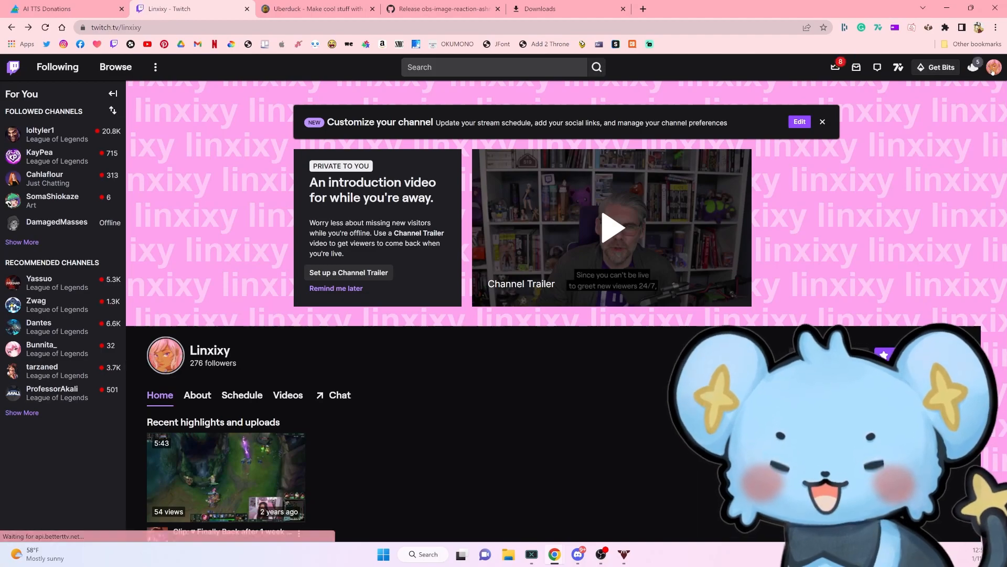
Reach Creator Dashboard > Channel Points rewards and start a new custom reward.
{"action": "left_click", "coordinate": [993, 67]}
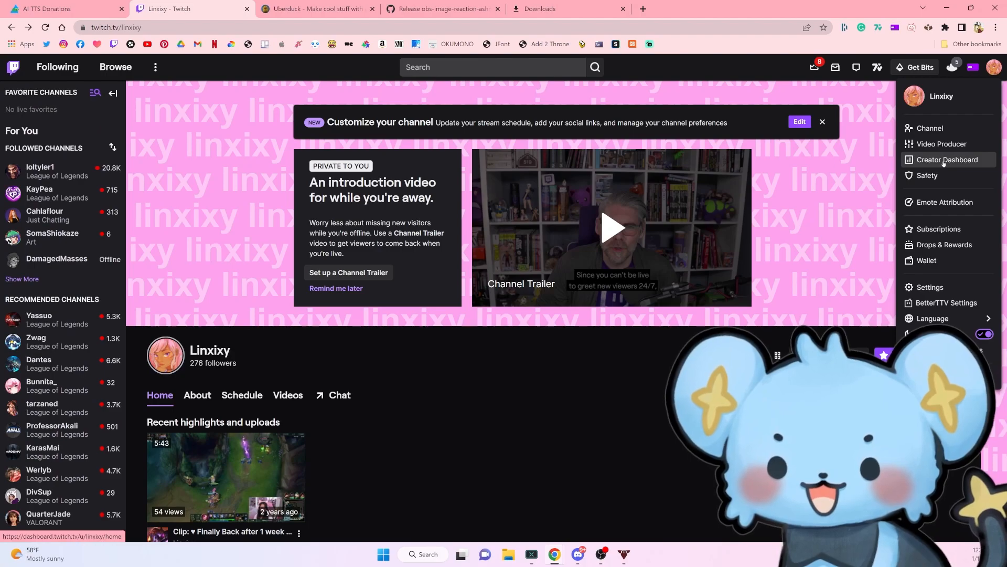
{"action": "left_click", "coordinate": [947, 159]}
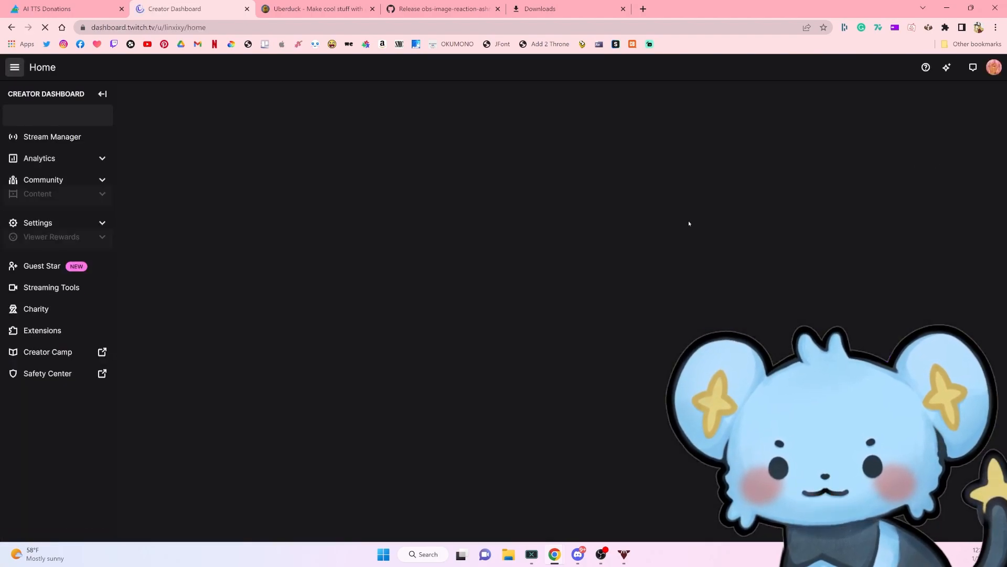
{"action": "left_click", "coordinate": [52, 136]}
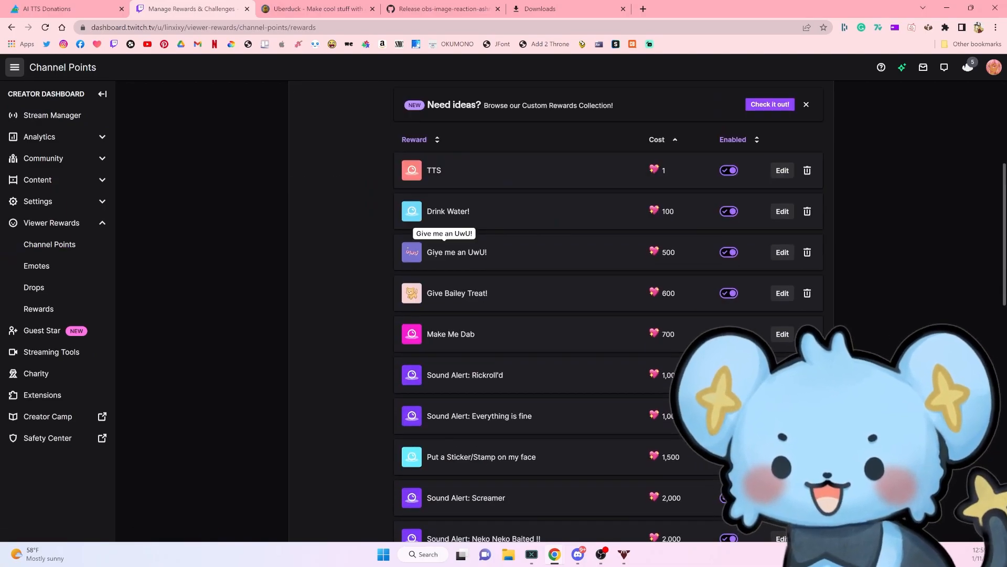
{"action": "scroll", "scroll_direction": "down", "scroll_amount": 3}
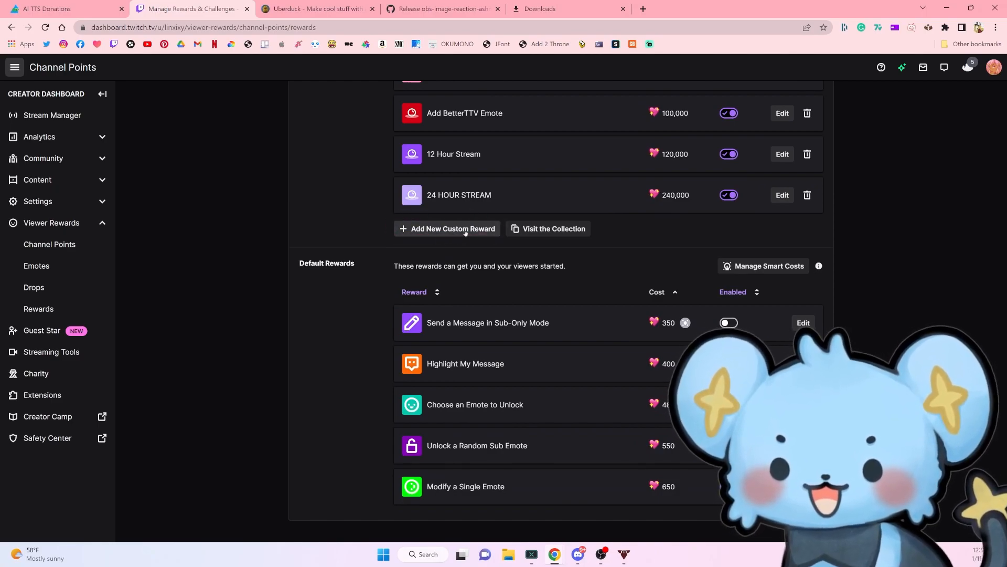
{"action": "left_click", "coordinate": [447, 229]}
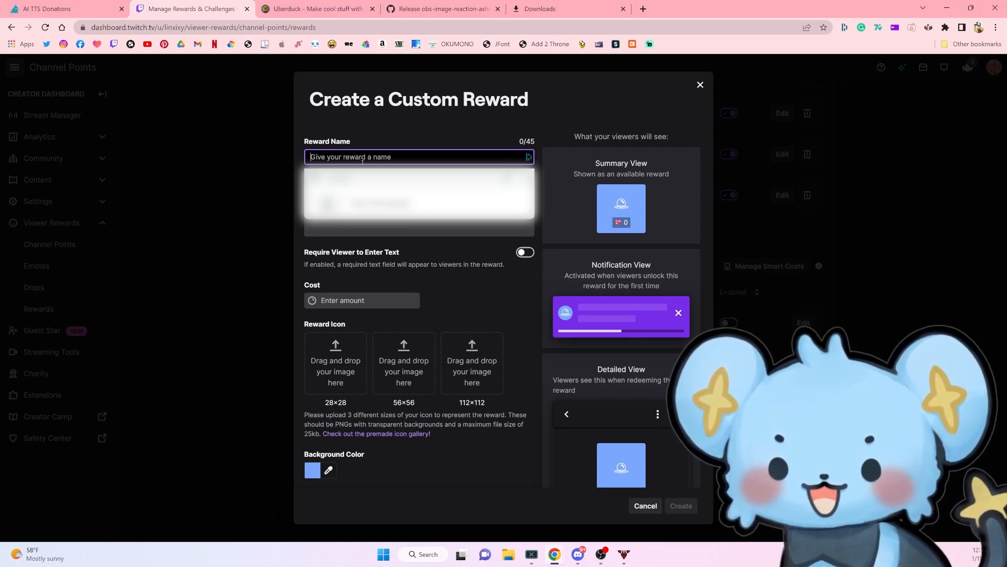
Create a reward named 'TTS' costing 1 point that requires viewers to enter text.
{"action": "left_click", "coordinate": [47, 9]}
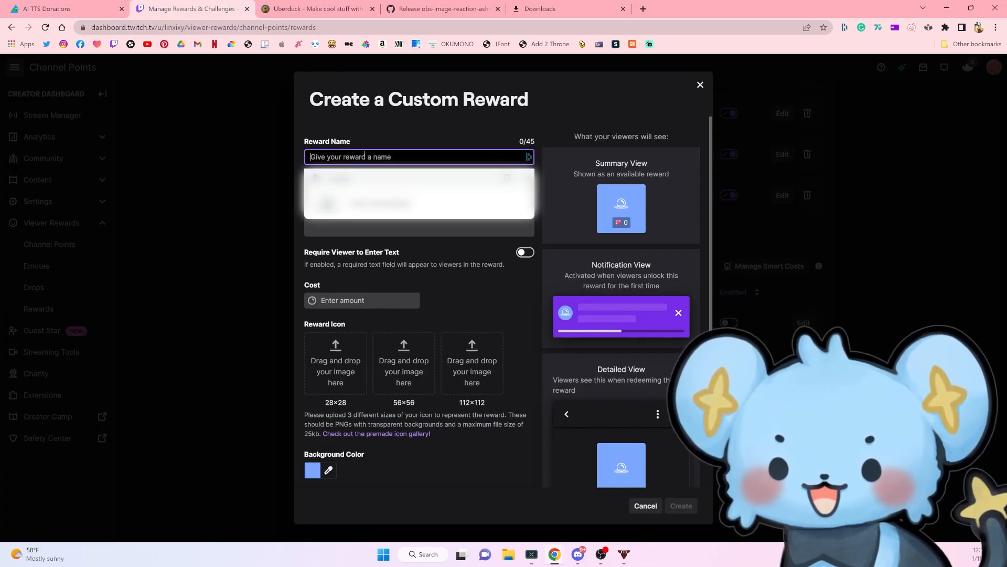
{"action": "type", "text": "TTS"}
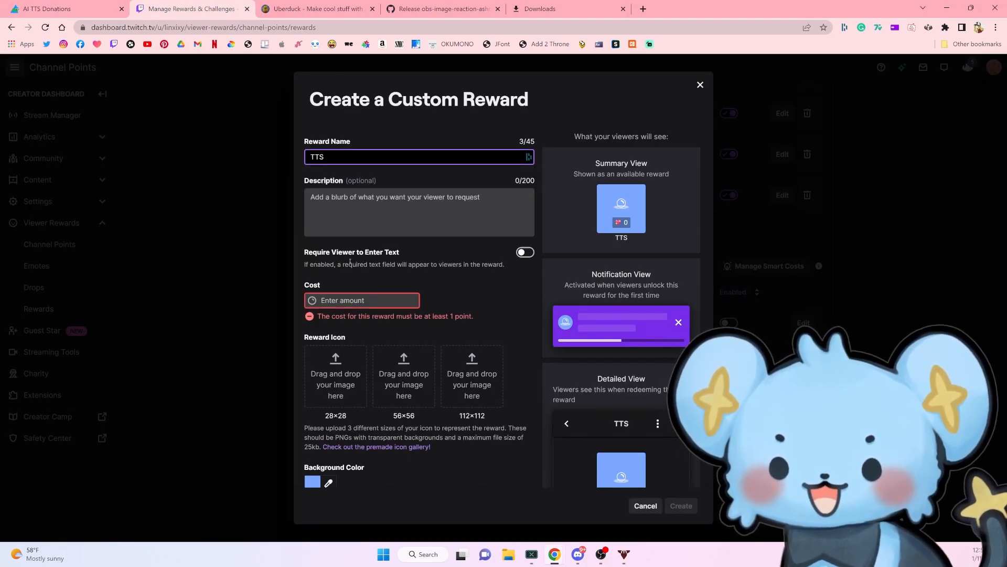
{"action": "left_click", "coordinate": [525, 251]}
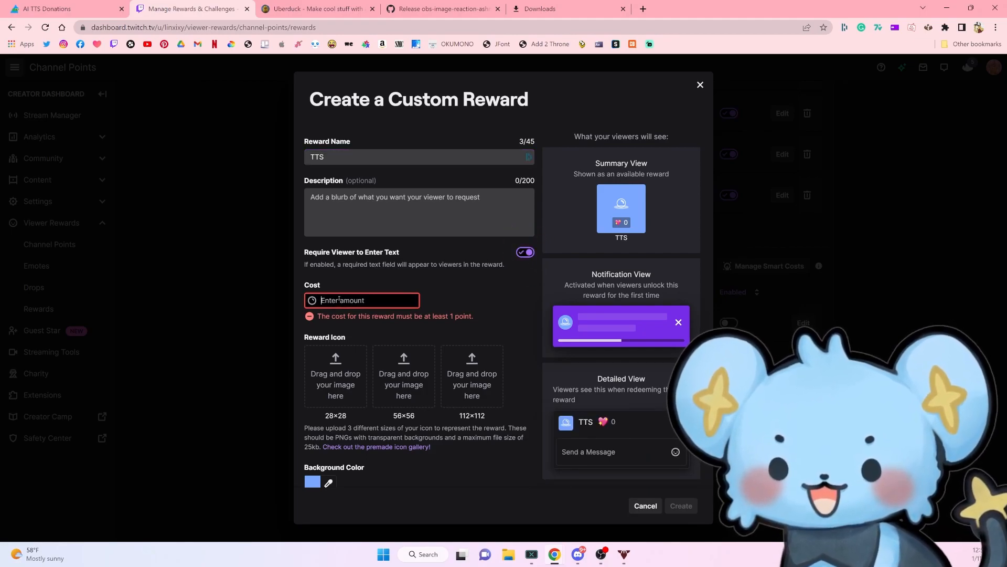
{"action": "type", "text": "1"}
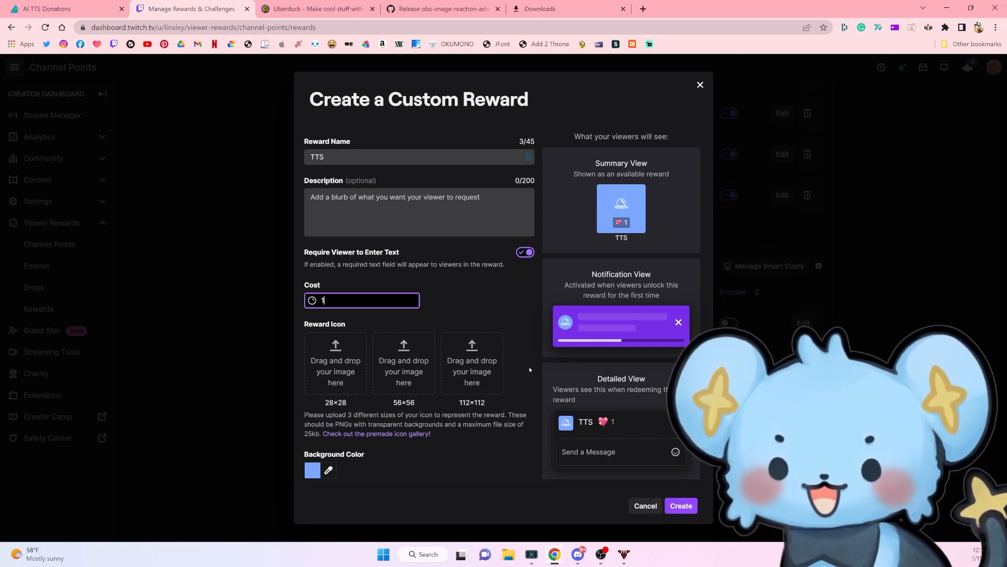
{"action": "left_click", "coordinate": [646, 505]}
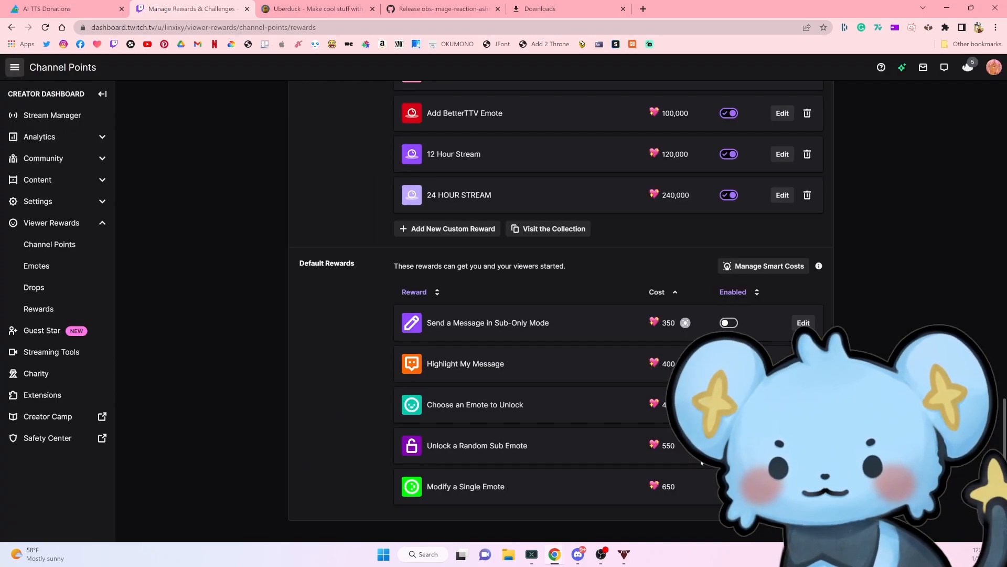
{"action": "scroll", "scroll_direction": "up", "scroll_amount": 3}
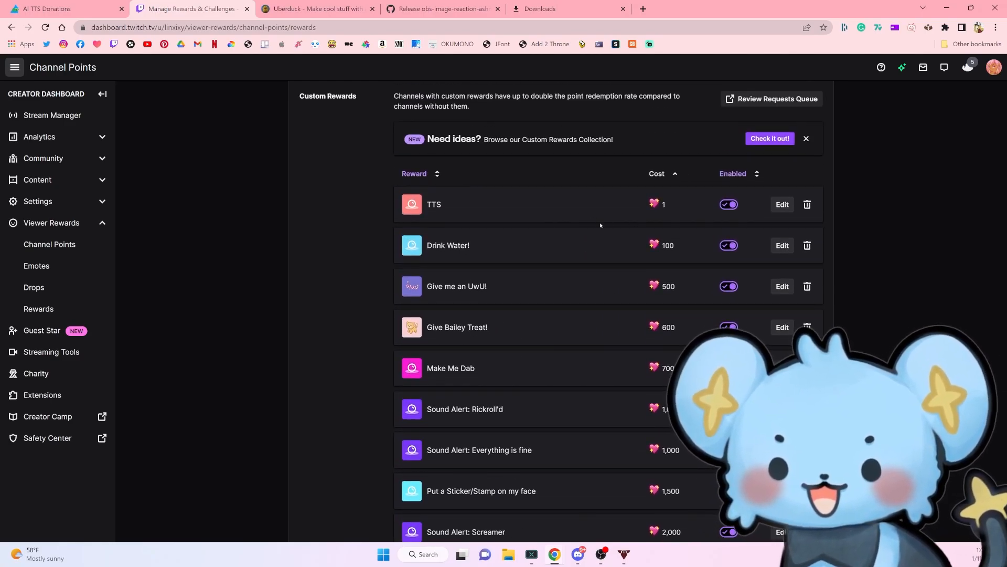
{"action": "mouse_move", "coordinate": [621, 212]}
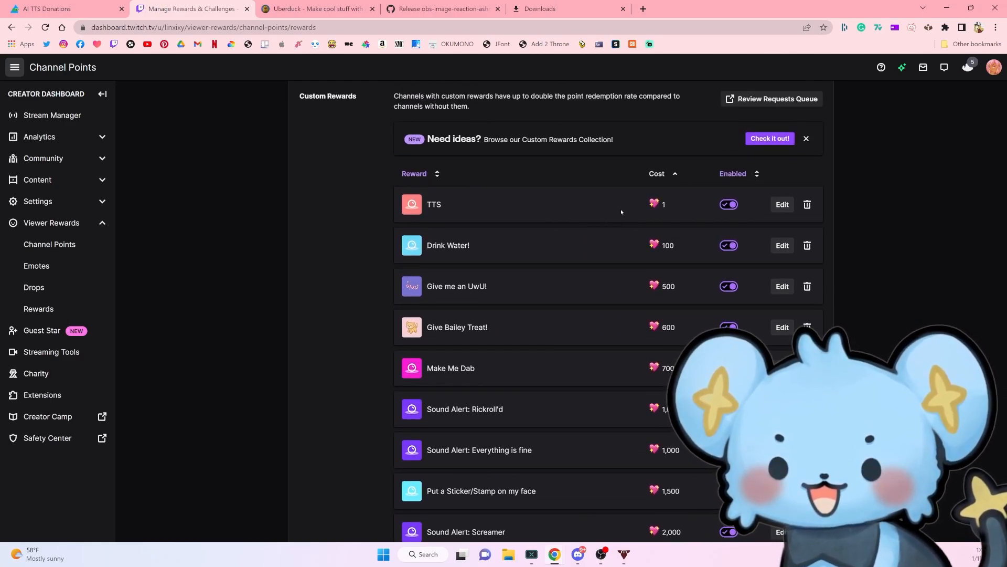
On Uberduck, pick the Twilight voice Carlisle Cullen and grab its voice id from the URL.
{"action": "left_click", "coordinate": [318, 9]}
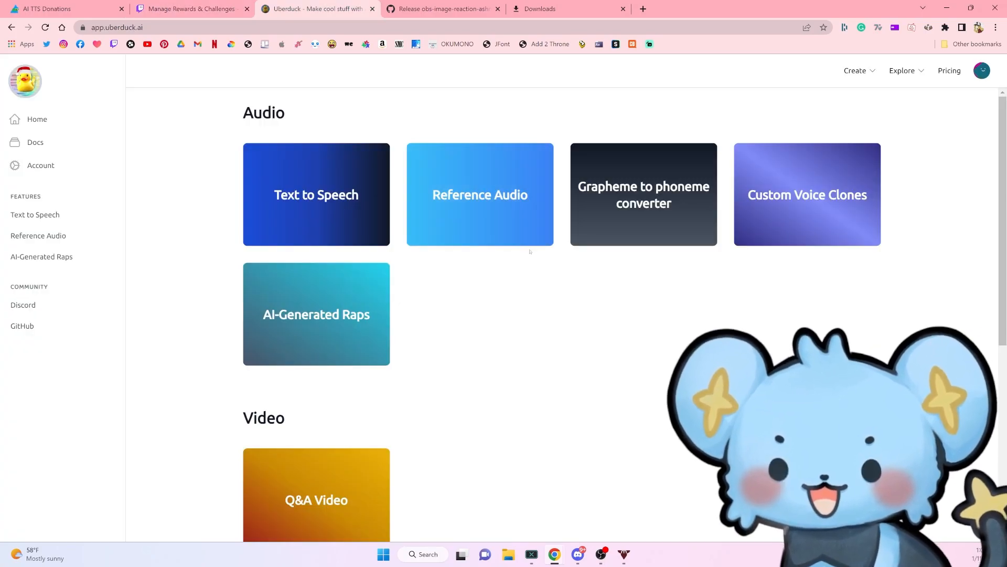
{"action": "mouse_move", "coordinate": [647, 308]}
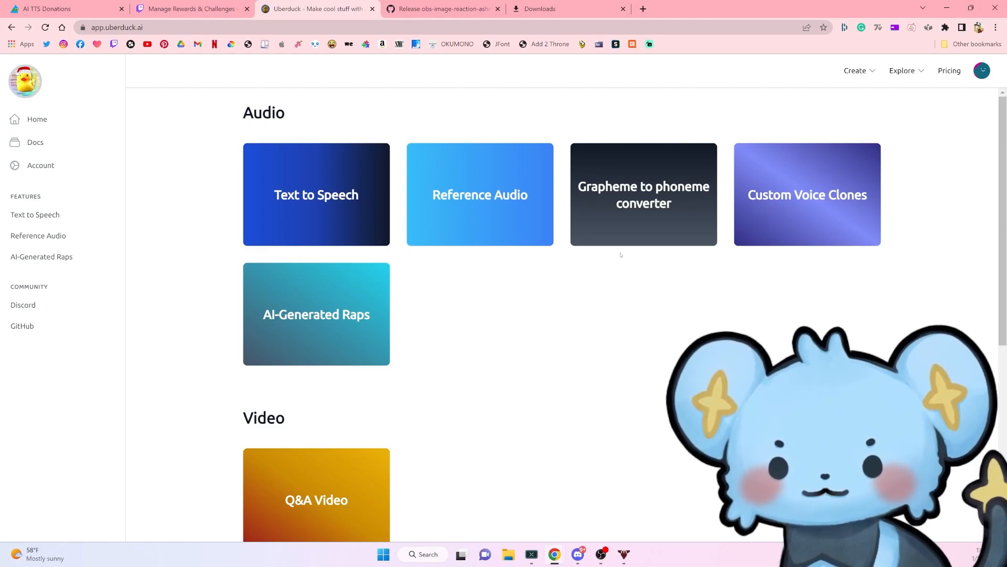
{"action": "mouse_move", "coordinate": [313, 231]}
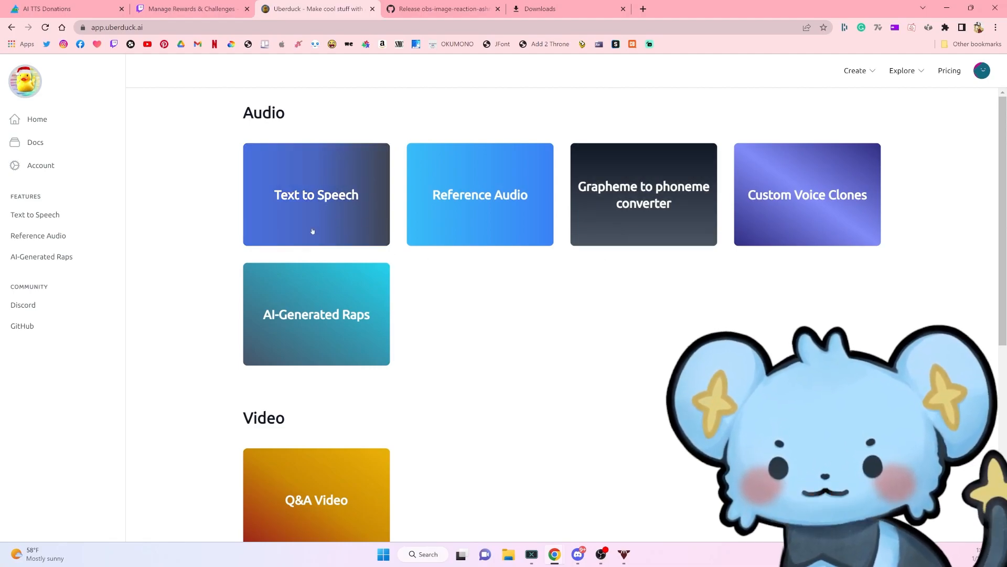
{"action": "left_click", "coordinate": [316, 194]}
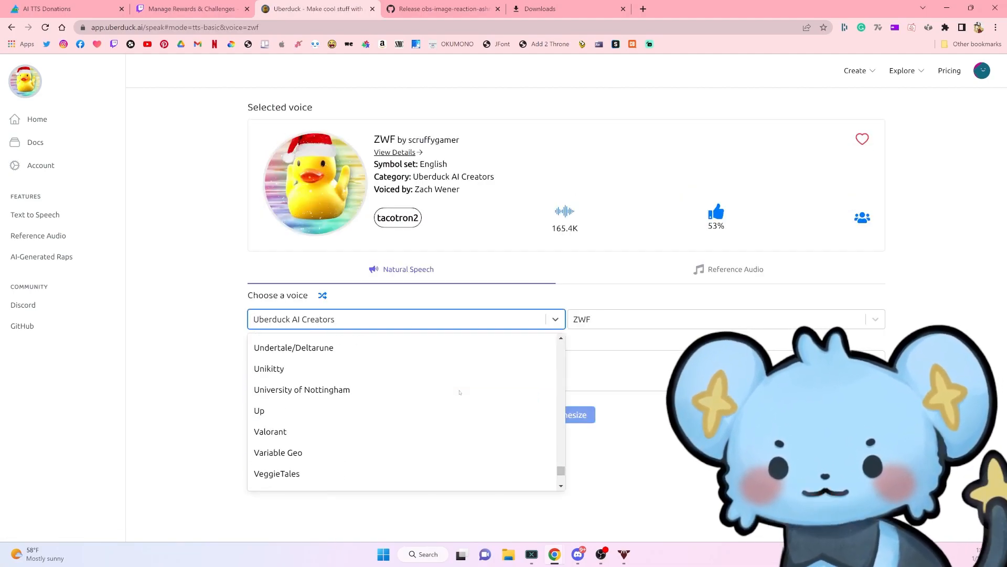
{"action": "left_click", "coordinate": [407, 319]}
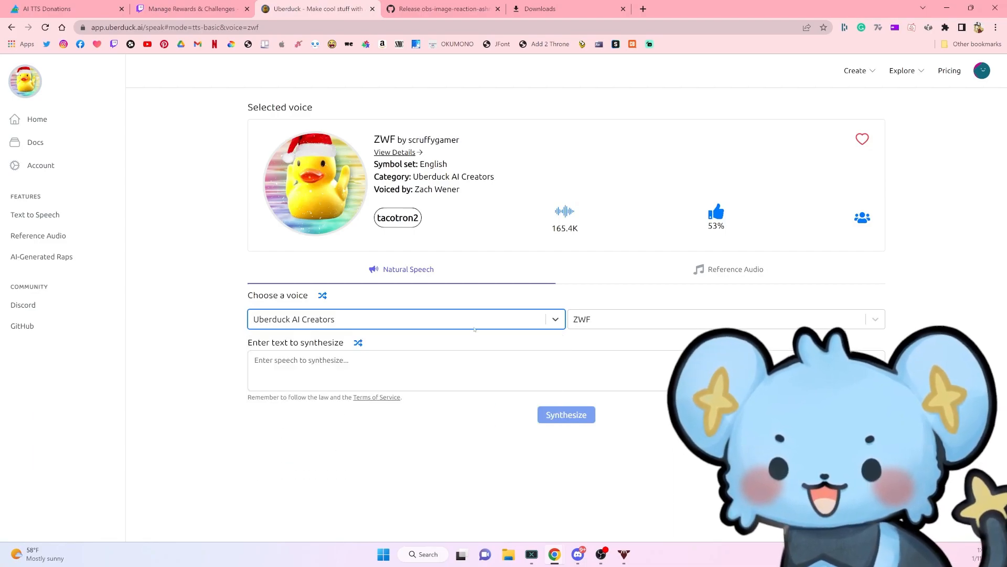
{"action": "left_click", "coordinate": [407, 319]}
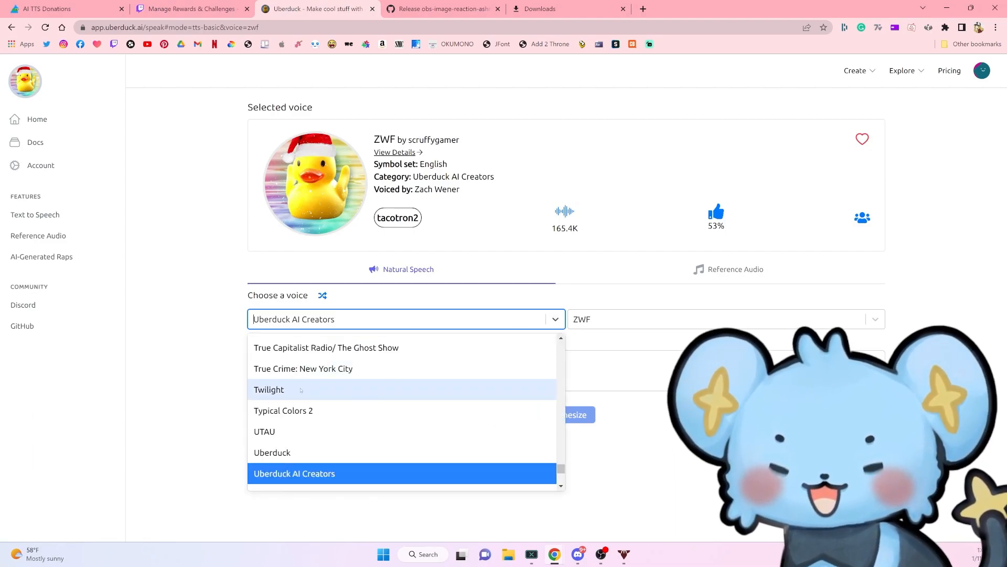
{"action": "left_click", "coordinate": [269, 389]}
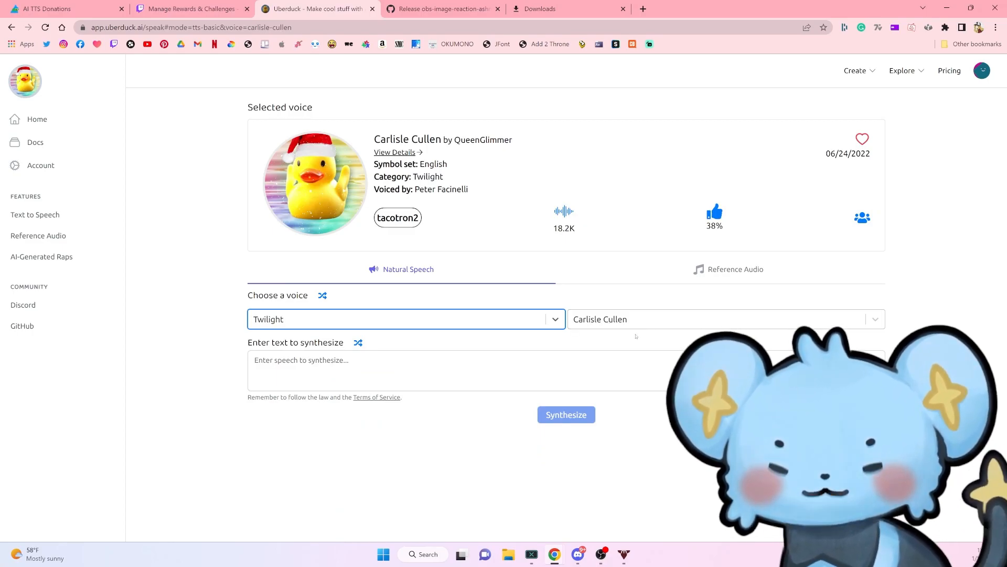
{"action": "left_click", "coordinate": [726, 319]}
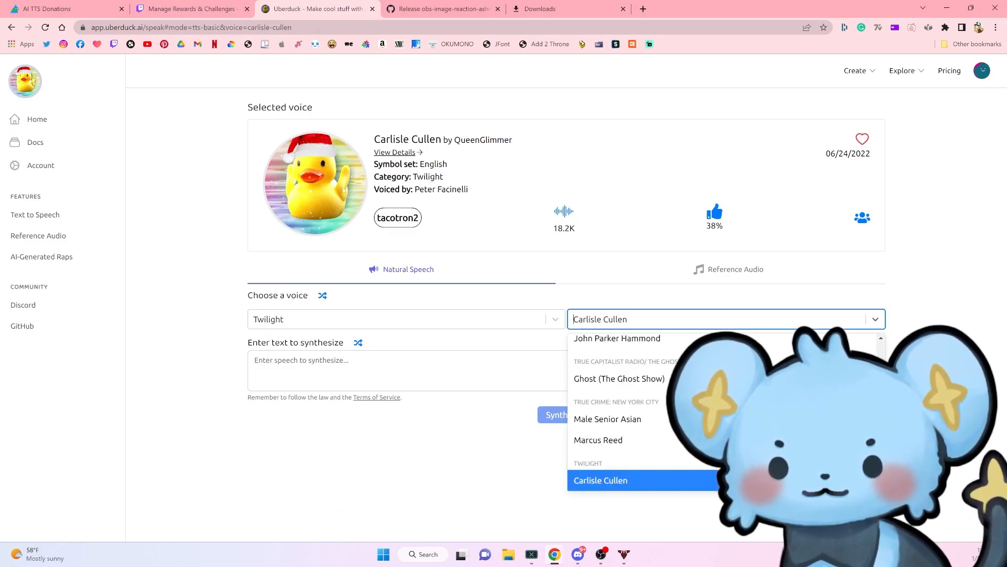
{"action": "left_click", "coordinate": [601, 481]}
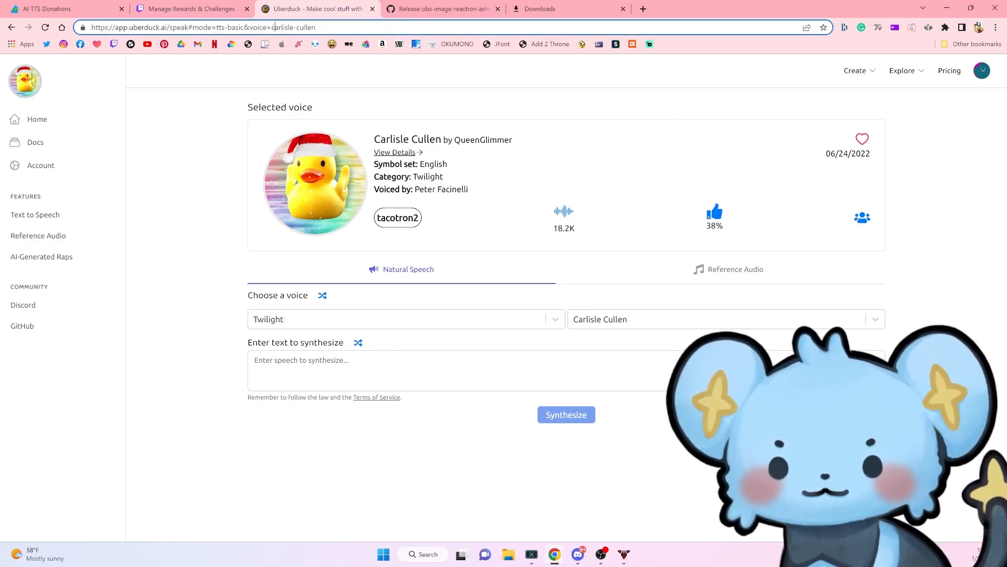
{"action": "double_click", "coordinate": [292, 28]}
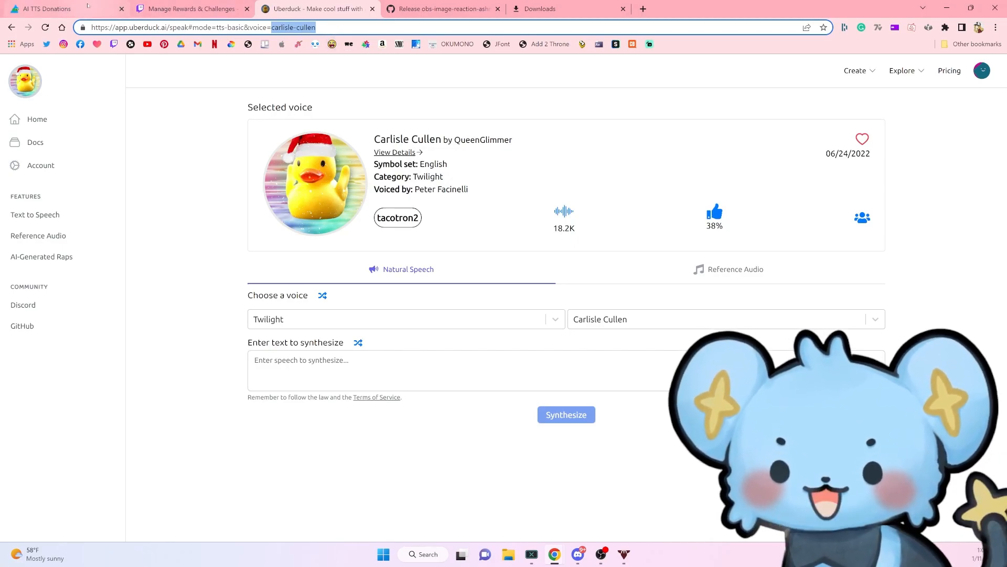
Add carlisle-cullen to the Solrock dashboard's blacklisted voices and return to Uberduck.
{"action": "left_click", "coordinate": [58, 9]}
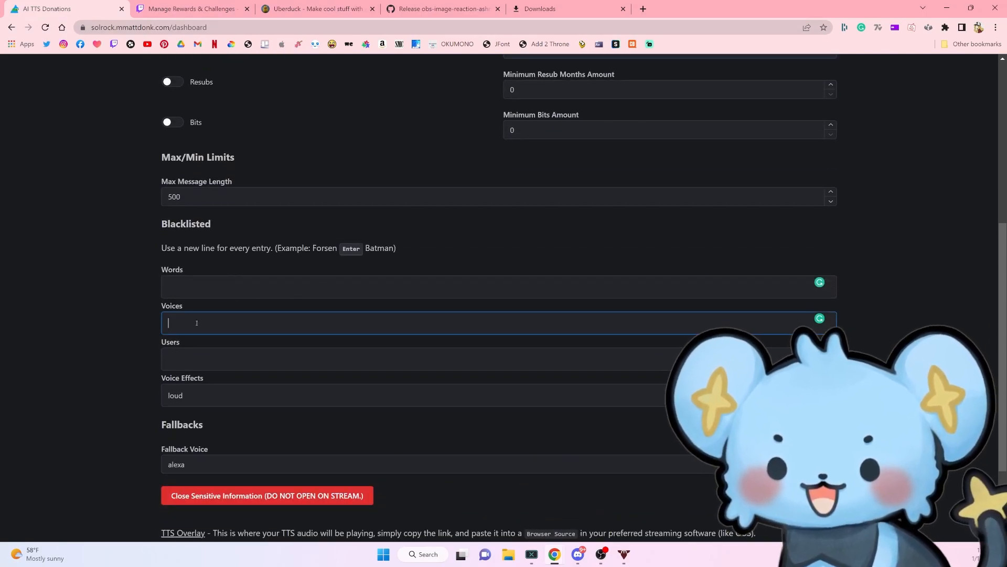
{"action": "type", "text": "carlisle-cullen"}
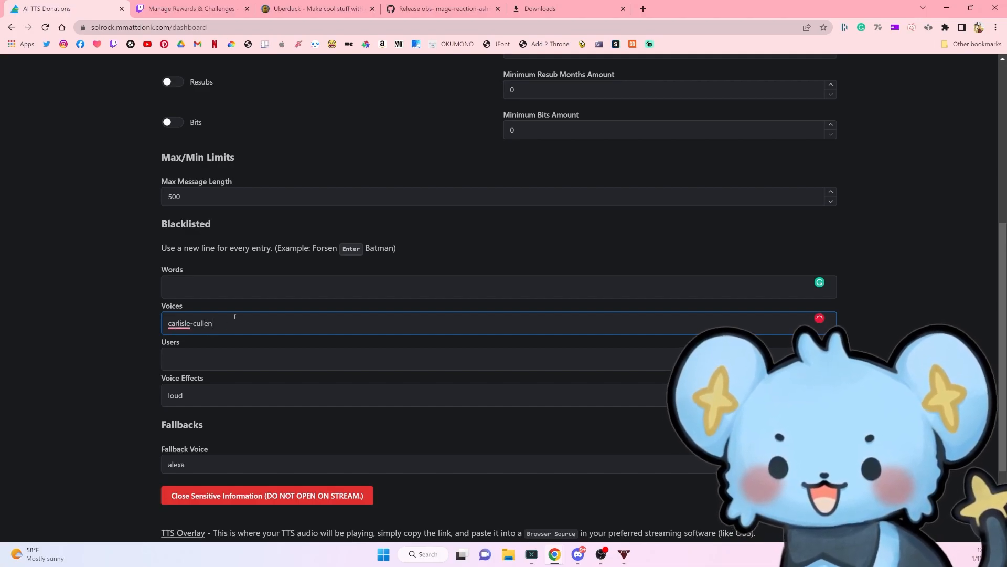
{"action": "left_click", "coordinate": [313, 8]}
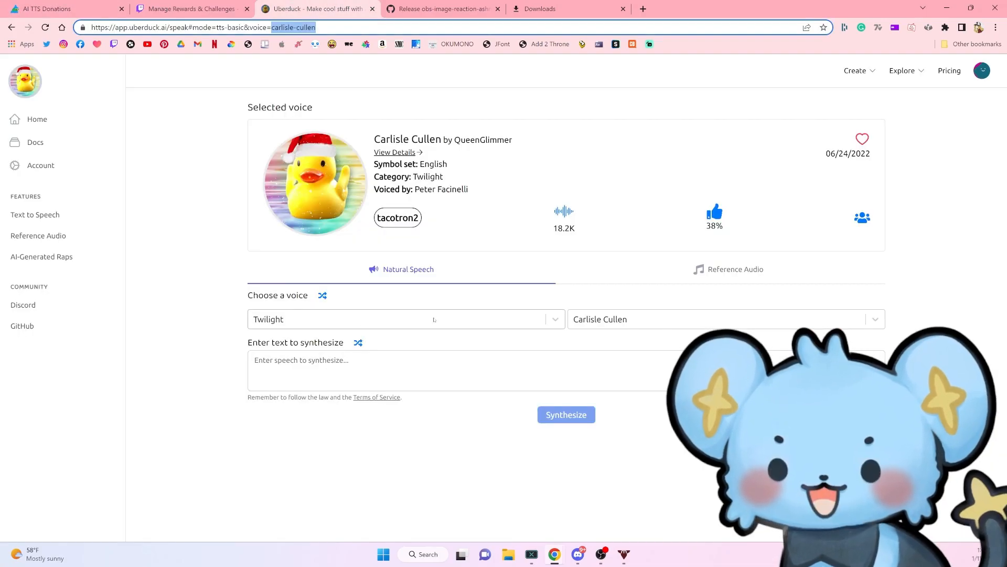
Synthesize 'hello' with the Transformers voice Astrotrain and play the clip.
{"action": "left_click", "coordinate": [405, 319]}
{"action": "type", "text": "hel"}
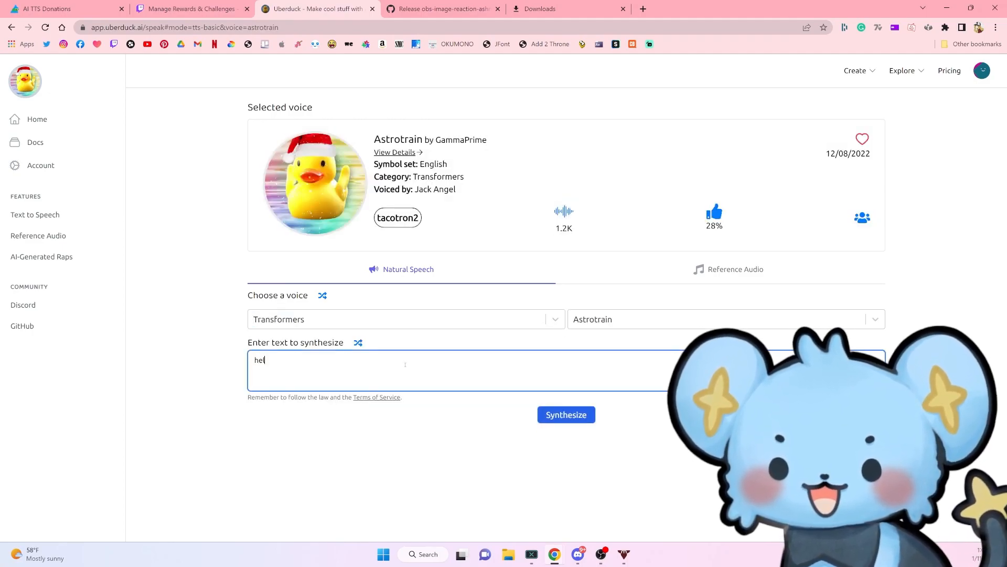
{"action": "left_click", "coordinate": [566, 415]}
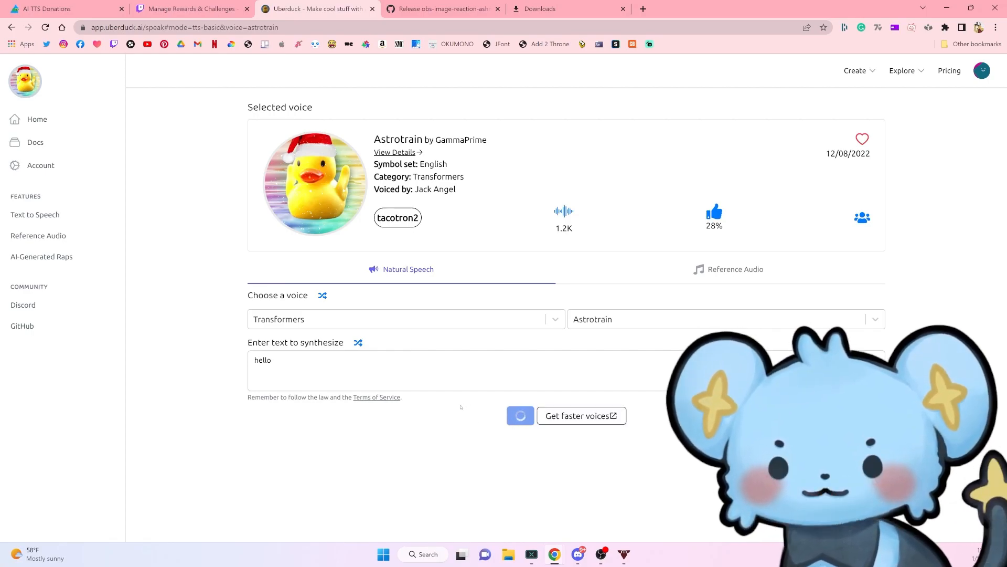
{"action": "left_click", "coordinate": [520, 415]}
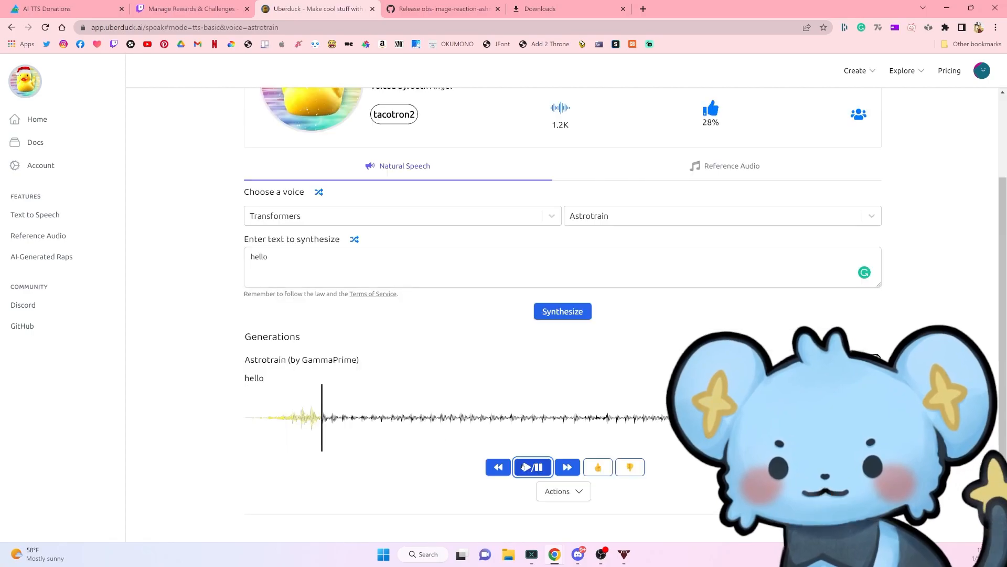
{"action": "left_click", "coordinate": [532, 466]}
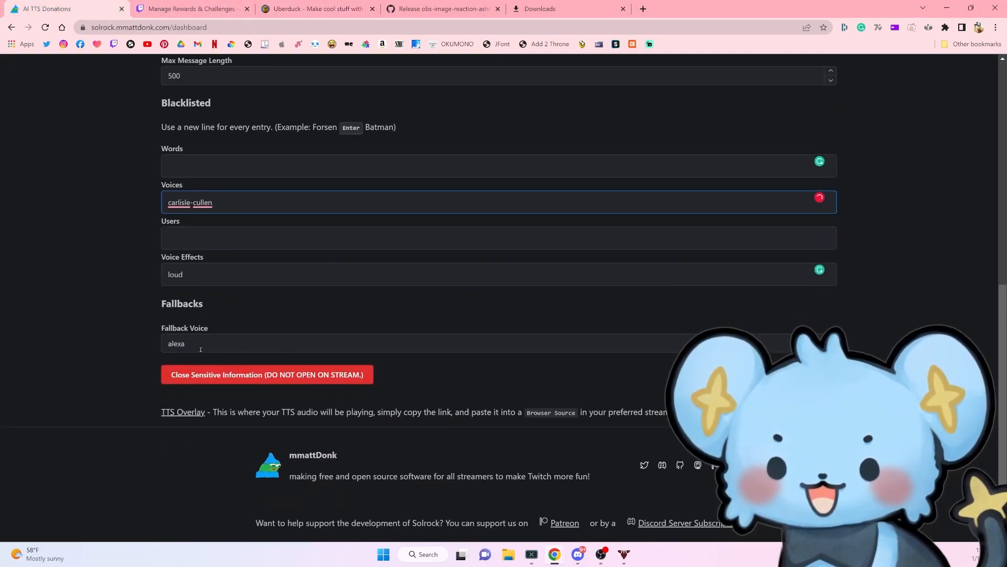
Replace the fallback voice alexa with astrotrain copied from the Uberduck URL, then go to the GitHub release.
{"action": "double_click", "coordinate": [177, 343]}
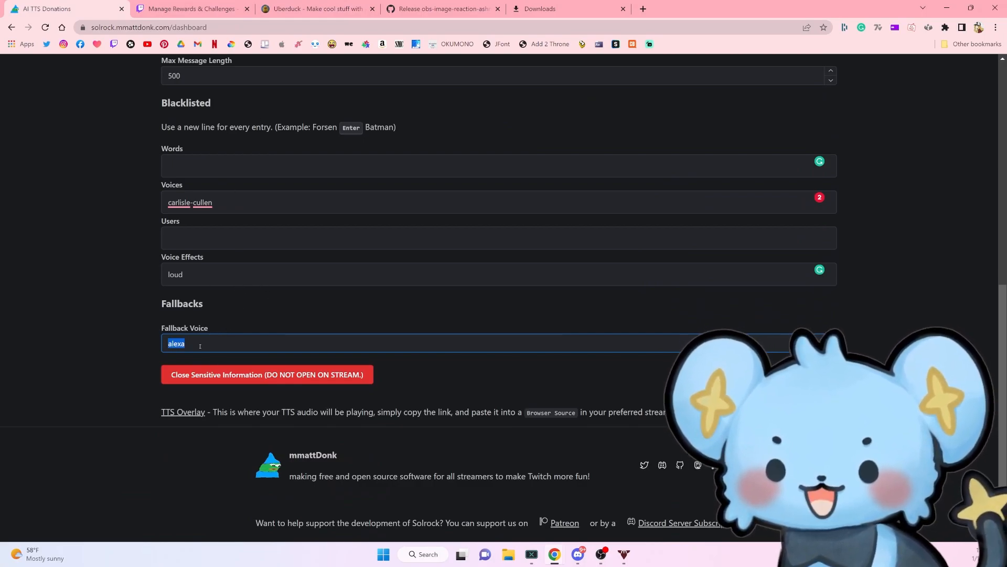
{"action": "left_click", "coordinate": [317, 8]}
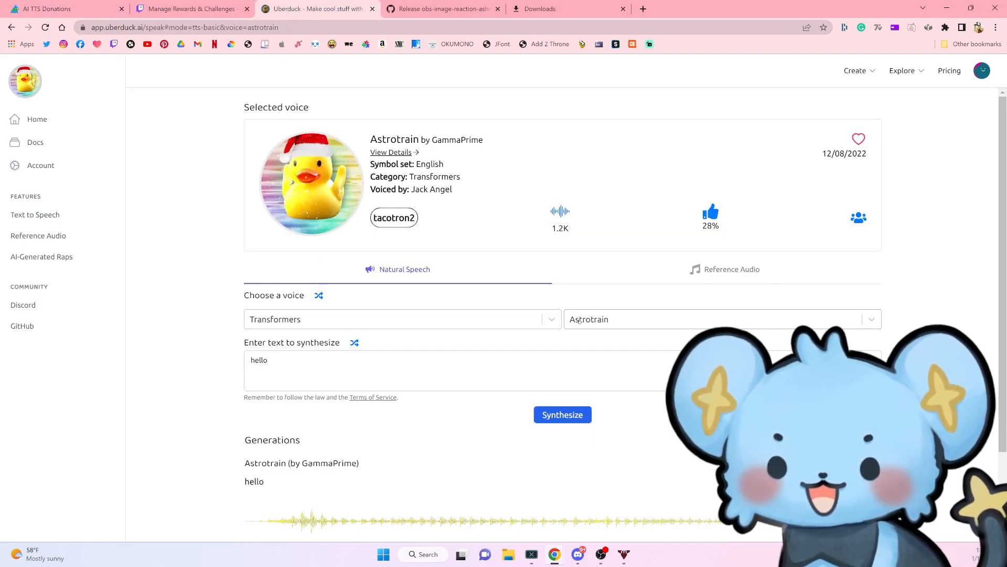
{"action": "left_click", "coordinate": [189, 27]}
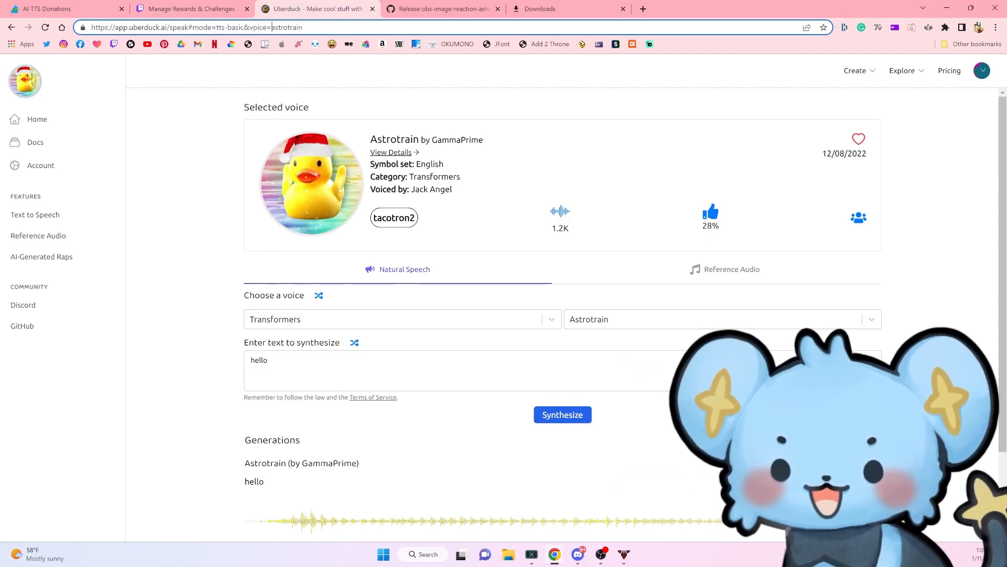
{"action": "double_click", "coordinate": [284, 27]}
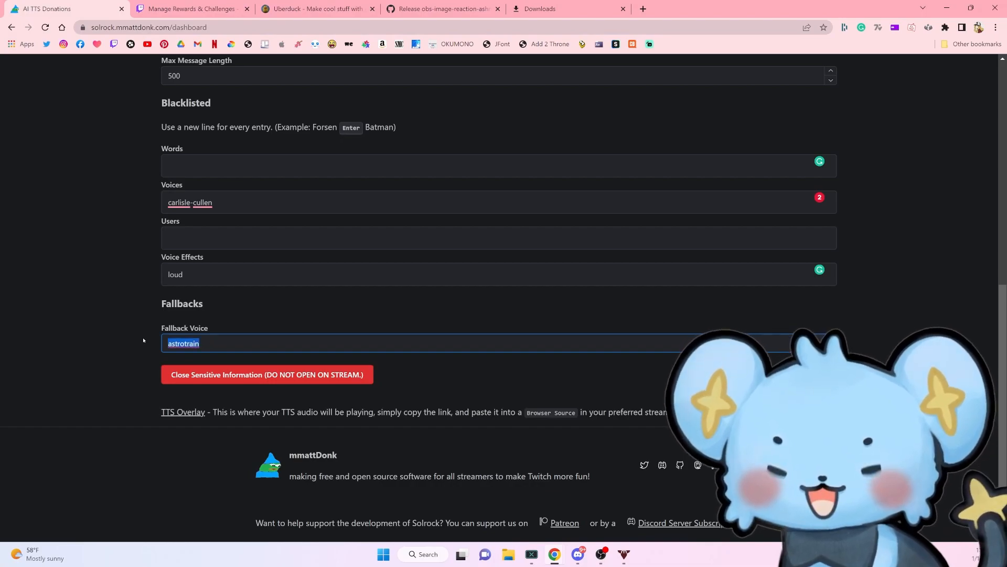
{"action": "left_click", "coordinate": [316, 8]}
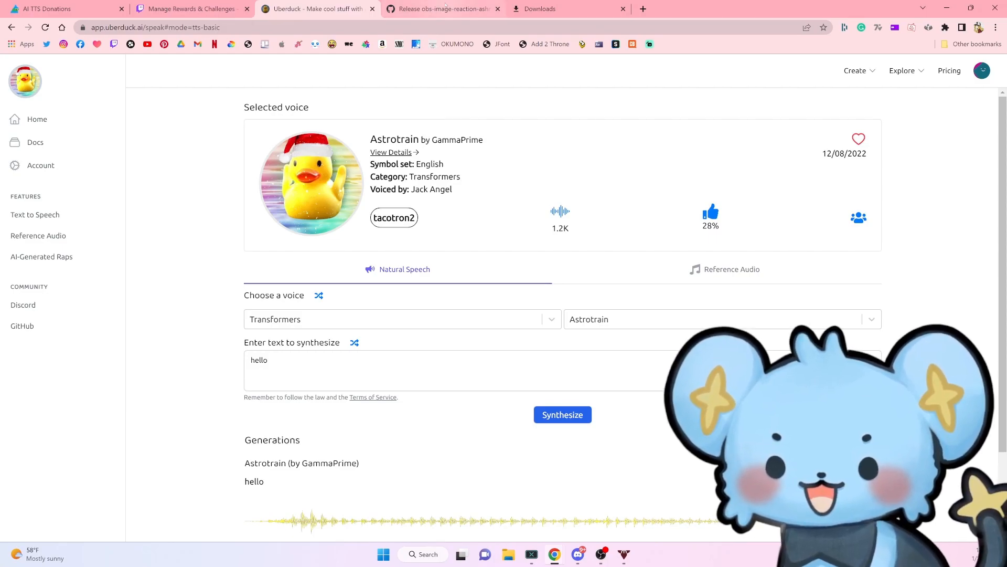
{"action": "left_click", "coordinate": [442, 8]}
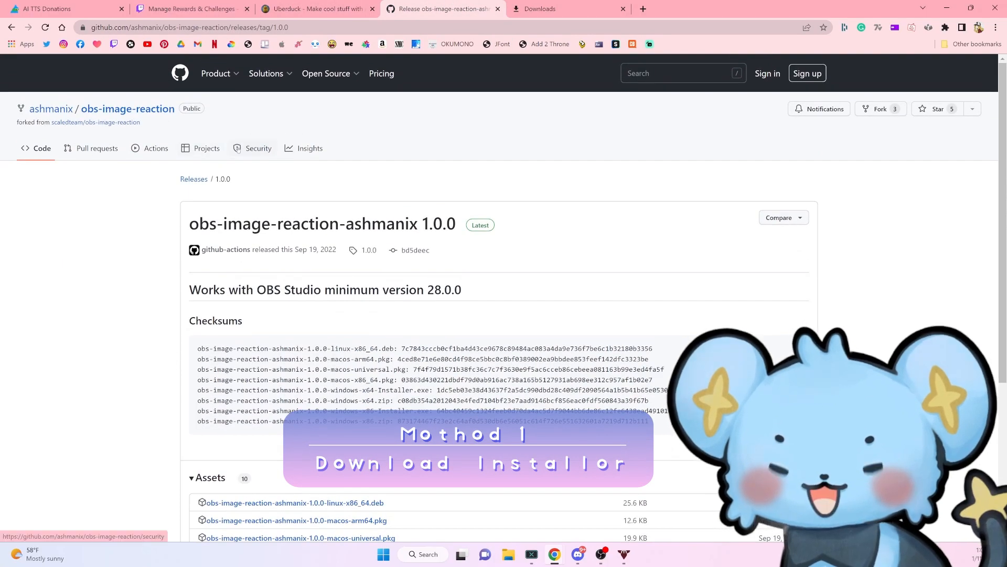
Download the obs-image-reaction 1.0.0 windows-x64-Installer.exe asset and keep the flagged download.
{"action": "left_click", "coordinate": [216, 74]}
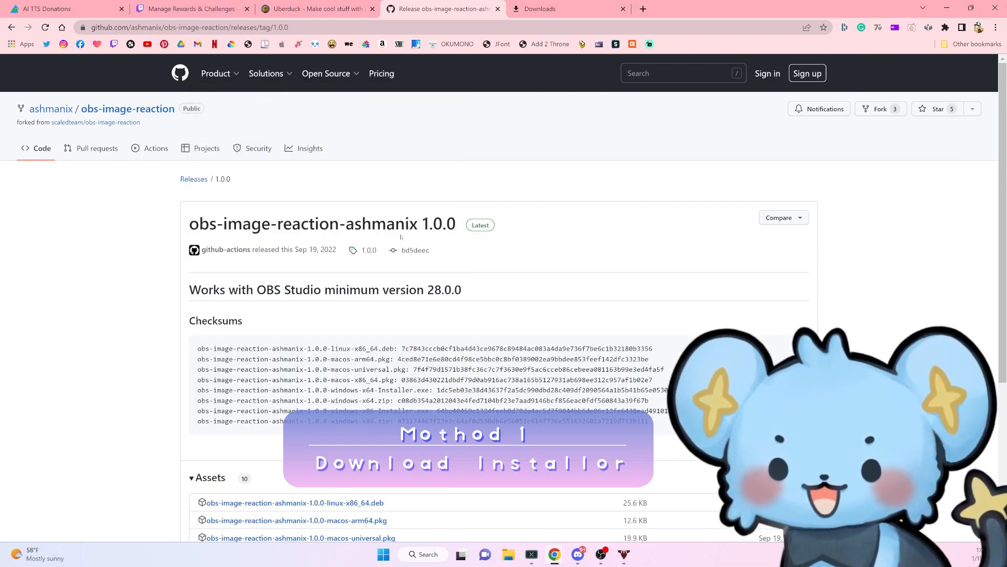
{"action": "scroll", "scroll_direction": "down", "scroll_amount": 3}
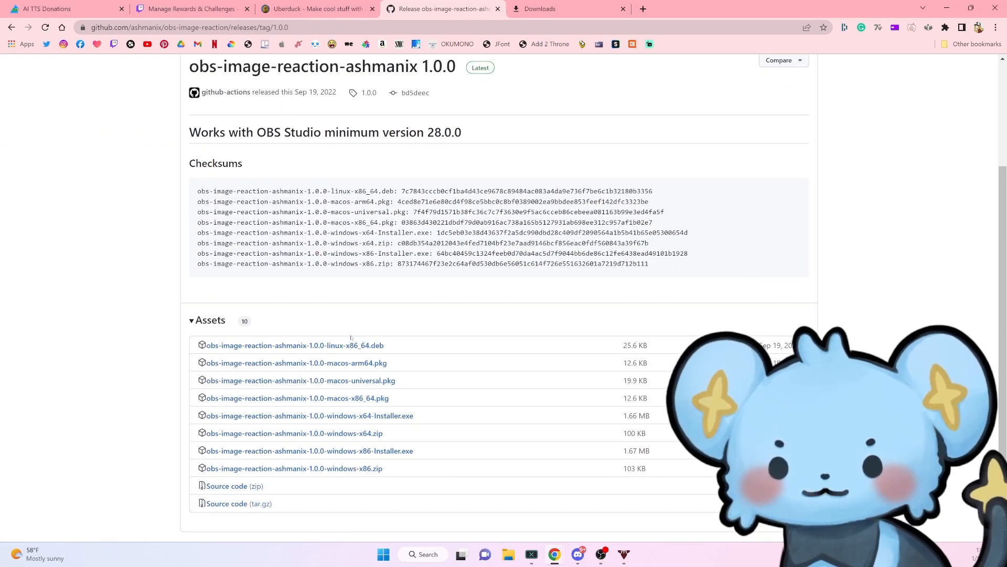
{"action": "scroll", "scroll_direction": "down", "scroll_amount": 3}
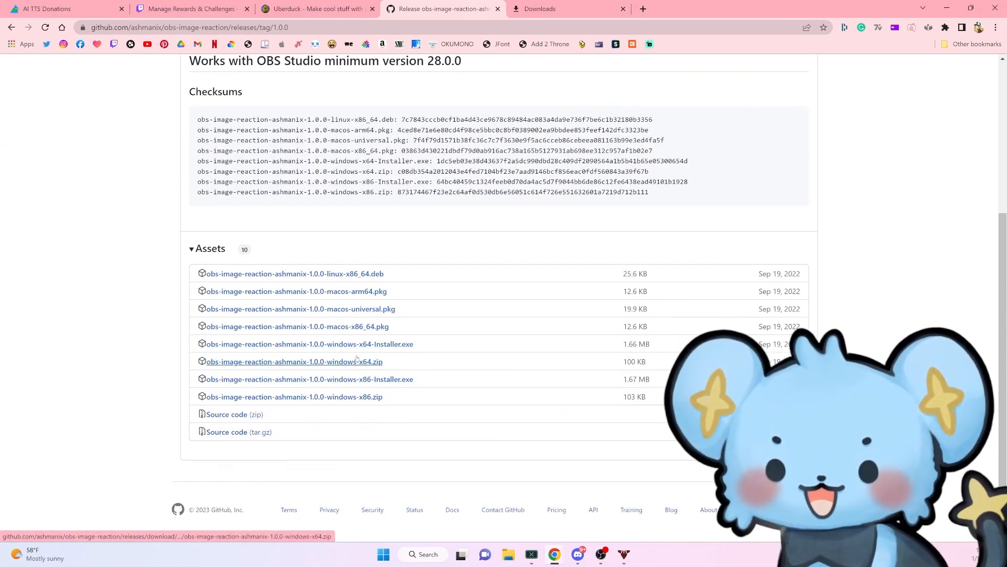
{"action": "mouse_move", "coordinate": [376, 344]}
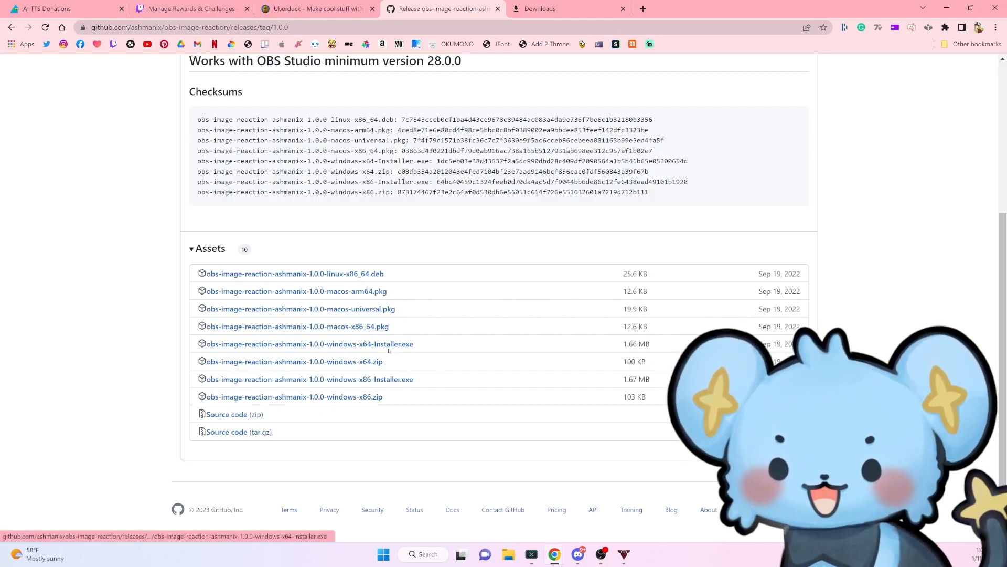
{"action": "left_click", "coordinate": [309, 343]}
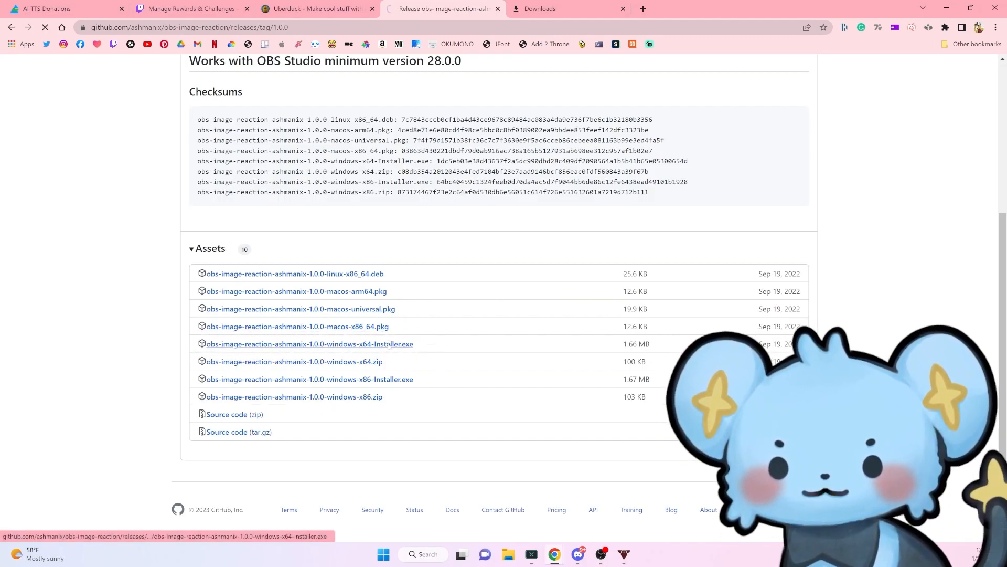
{"action": "left_click", "coordinate": [311, 343]}
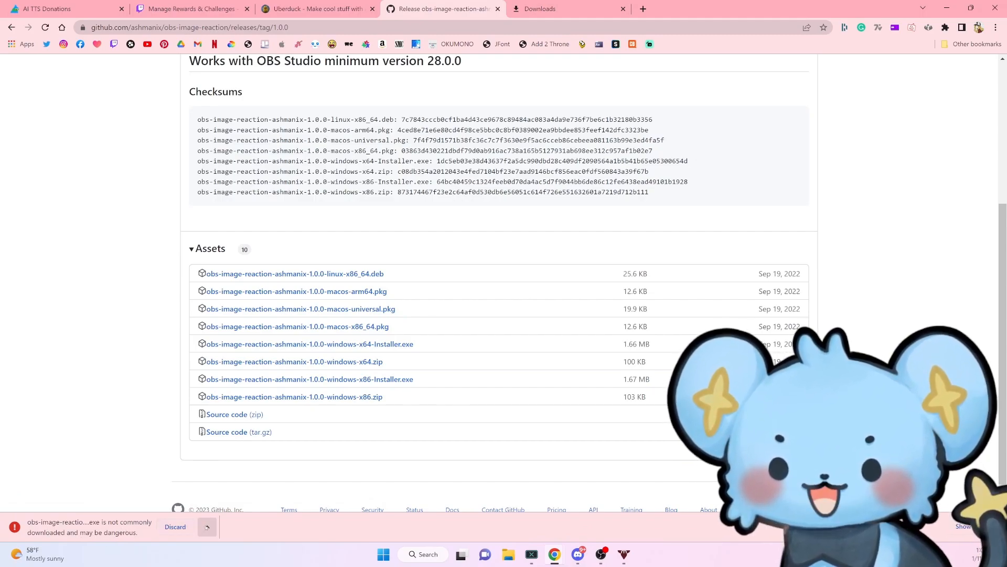
{"action": "left_click", "coordinate": [206, 527]}
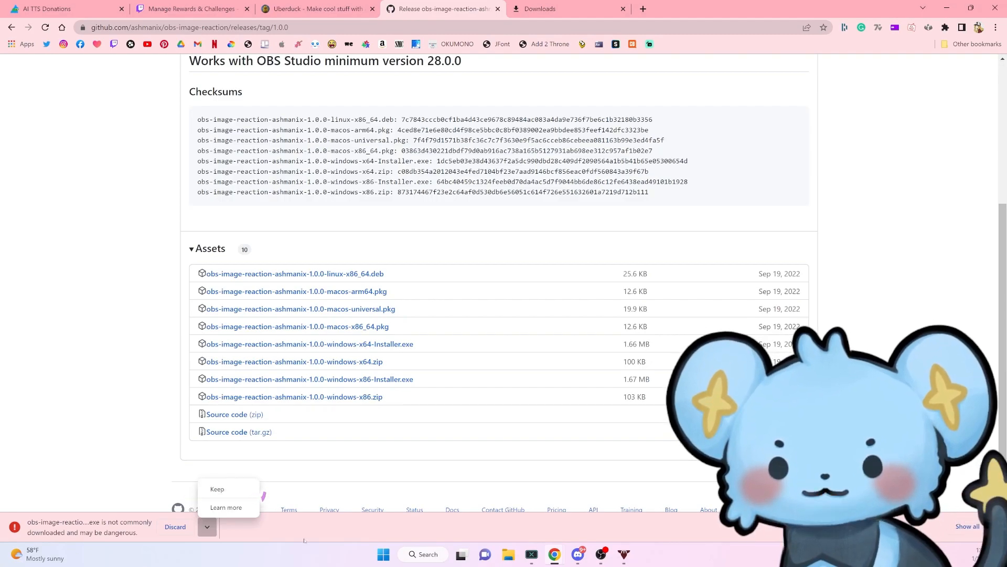
{"action": "left_click", "coordinate": [552, 8]}
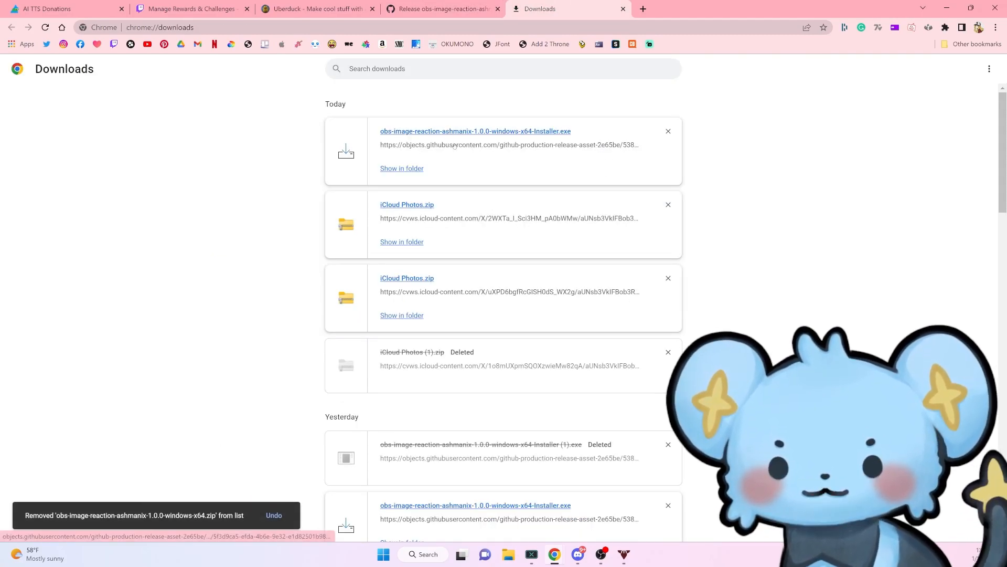
Run the downloaded installer from its folder and dismiss the SmartScreen warning it raises.
{"action": "left_click", "coordinate": [401, 168]}
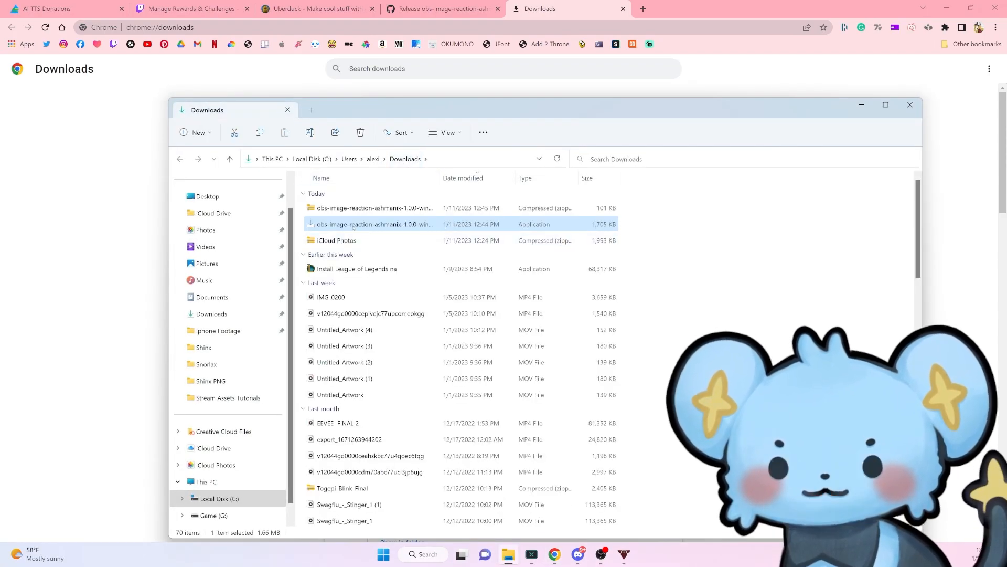
{"action": "double_click", "coordinate": [370, 224]}
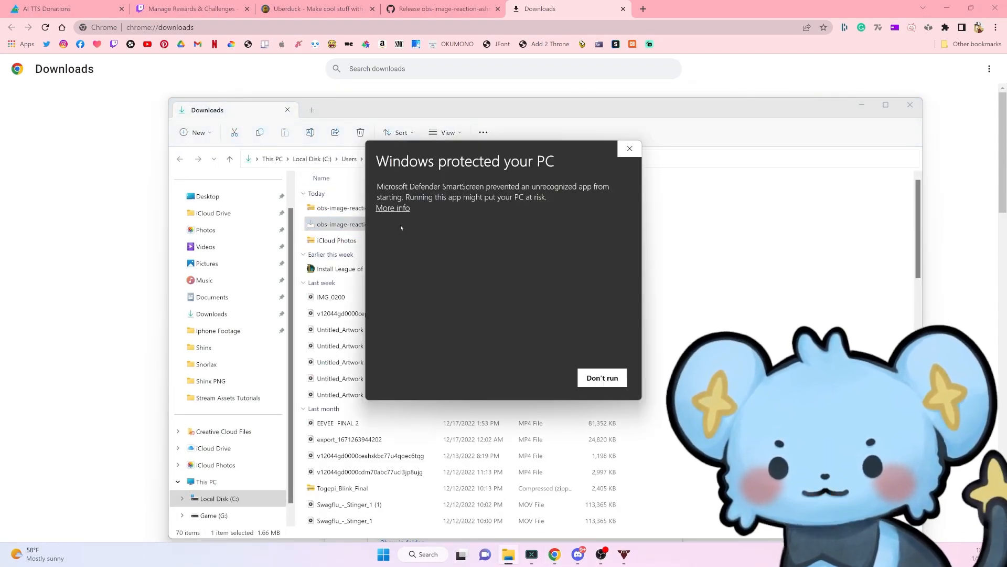
{"action": "left_click", "coordinate": [392, 208]}
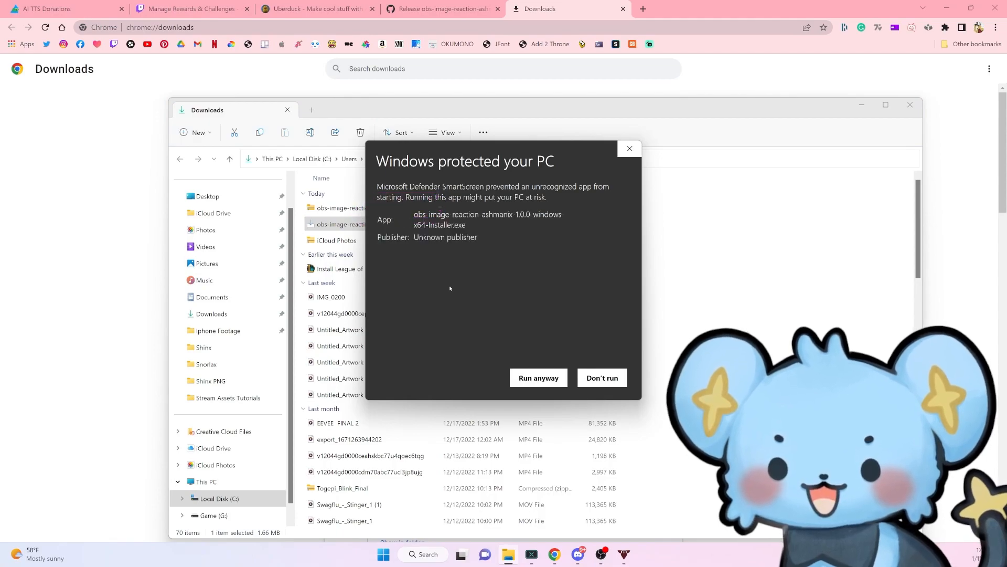
{"action": "mouse_move", "coordinate": [600, 180]}
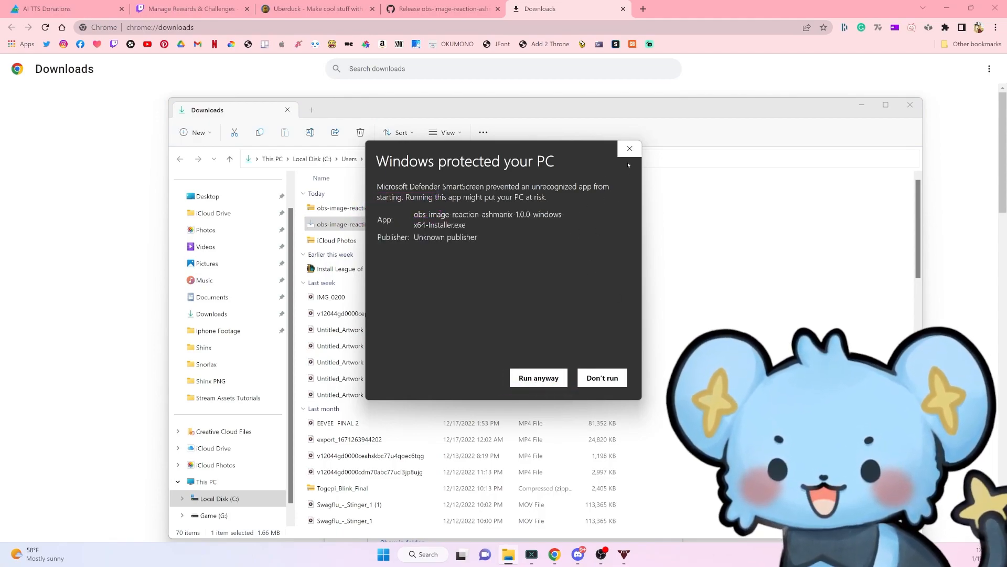
{"action": "left_click", "coordinate": [442, 8]}
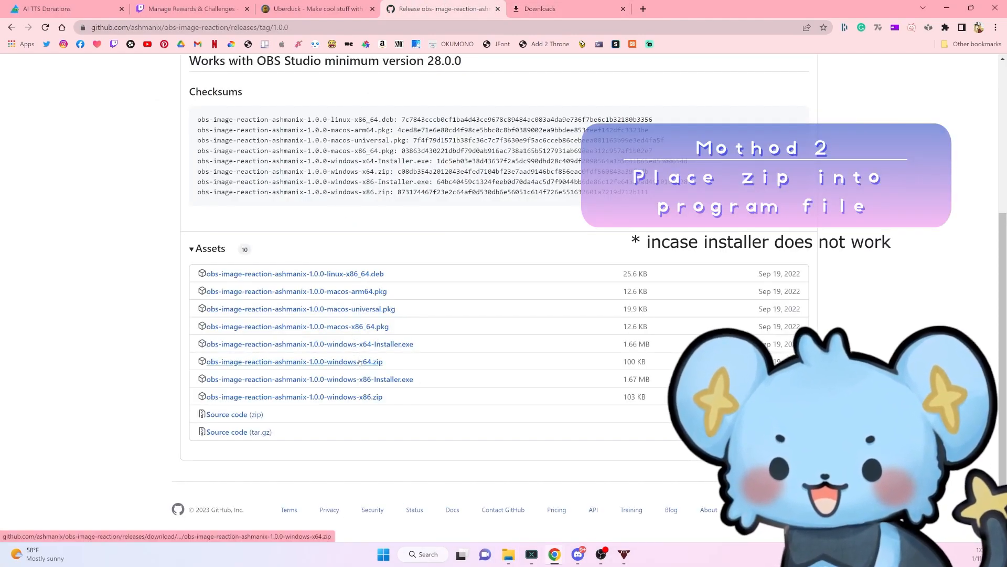
Download the windows-x64.zip asset and open it to see its data and obs-plugins folders.
{"action": "left_click", "coordinate": [294, 397]}
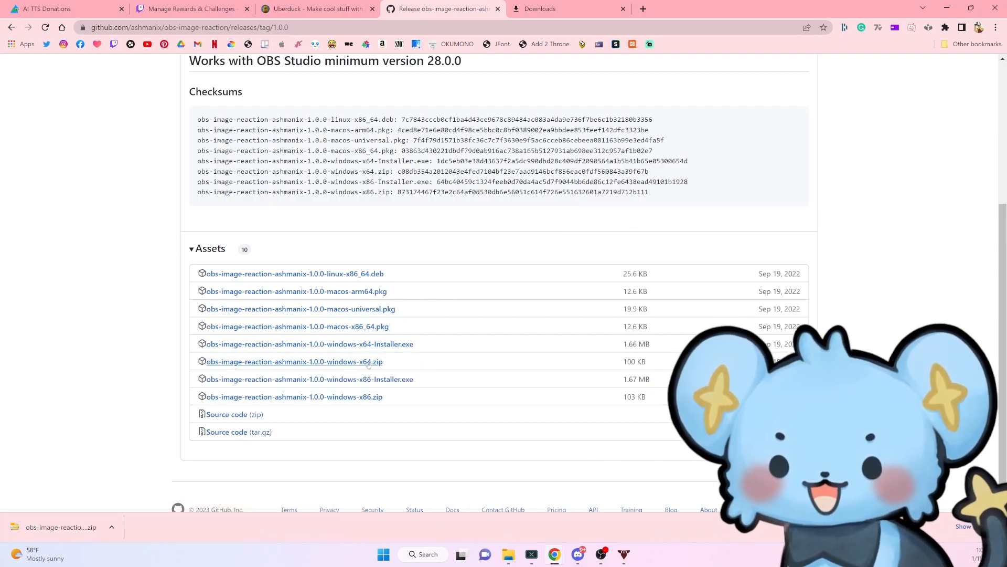
{"action": "left_click", "coordinate": [294, 361]}
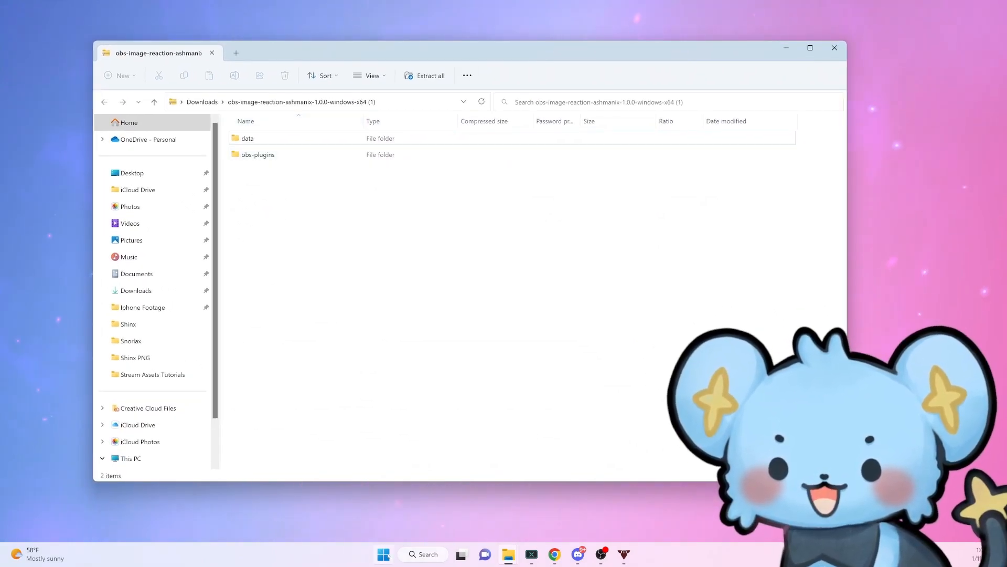
Locate OBS Studio (64bit) via search and follow its shortcut to Program Files\obs-studio\bin\64bit.
{"action": "left_click", "coordinate": [383, 554]}
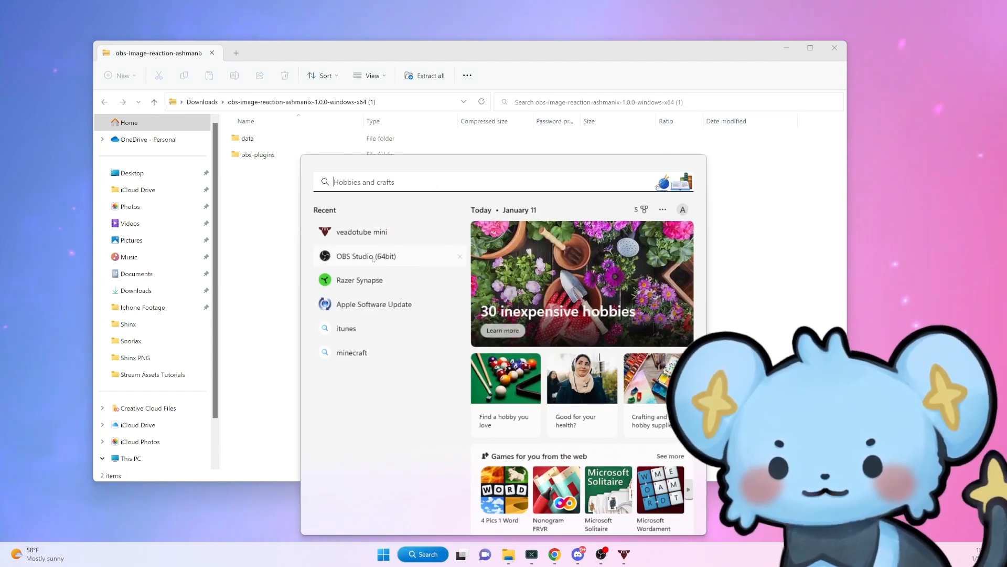
{"action": "right_click", "coordinate": [365, 256]}
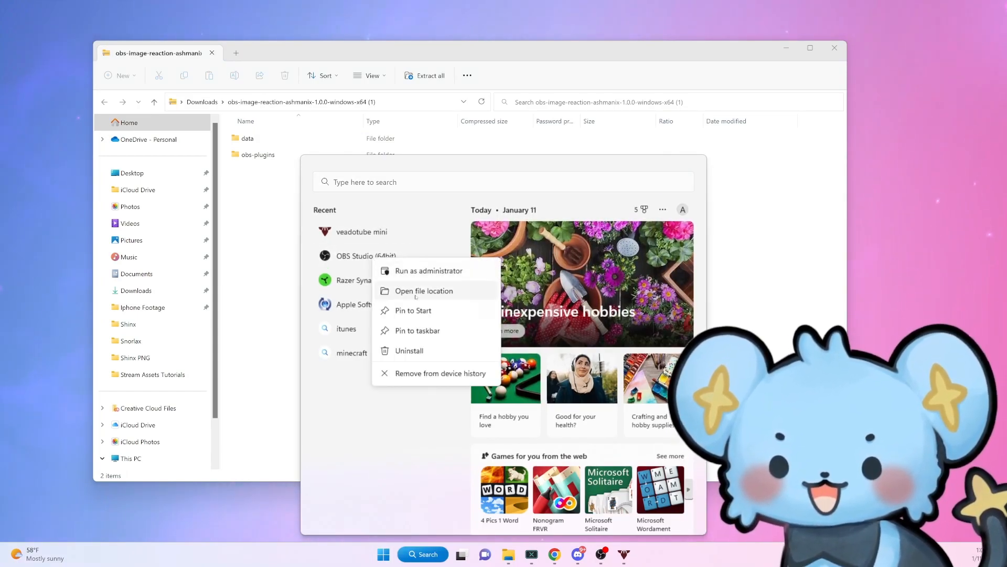
{"action": "left_click", "coordinate": [424, 290]}
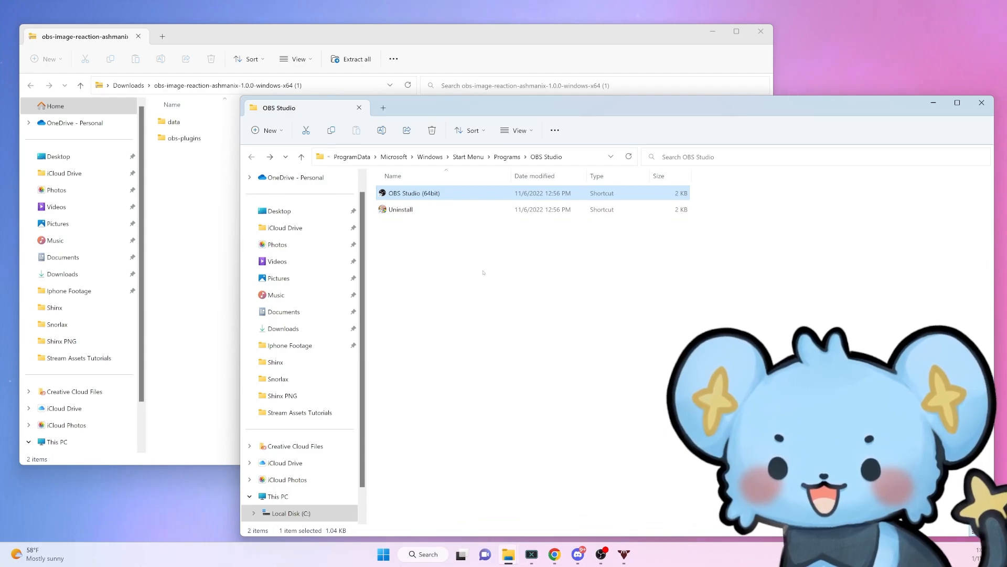
{"action": "right_click", "coordinate": [415, 193]}
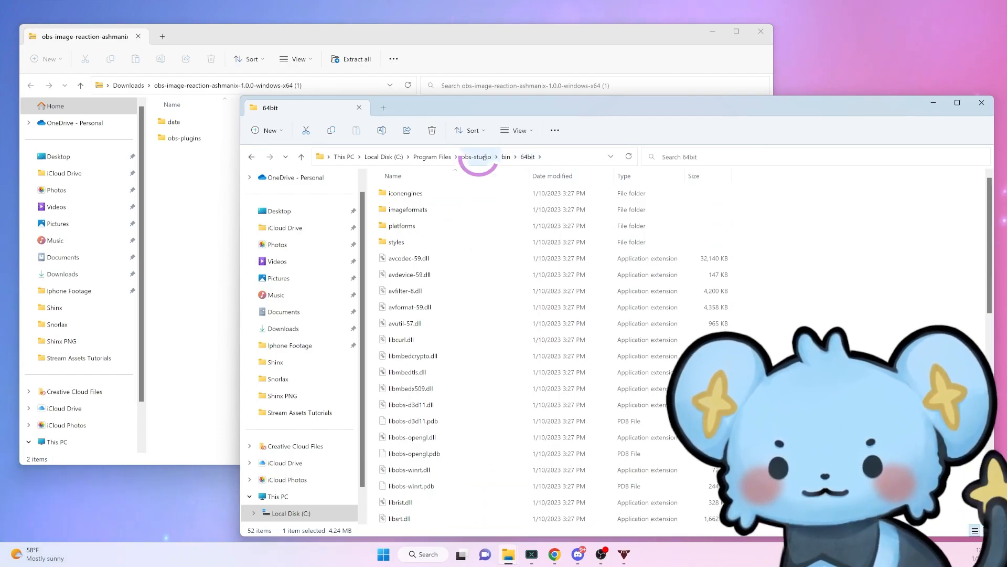
Copy the plugin's 64bit files into obs-studio\obs-plugins\64bit and return to the install root.
{"action": "left_click", "coordinate": [476, 157]}
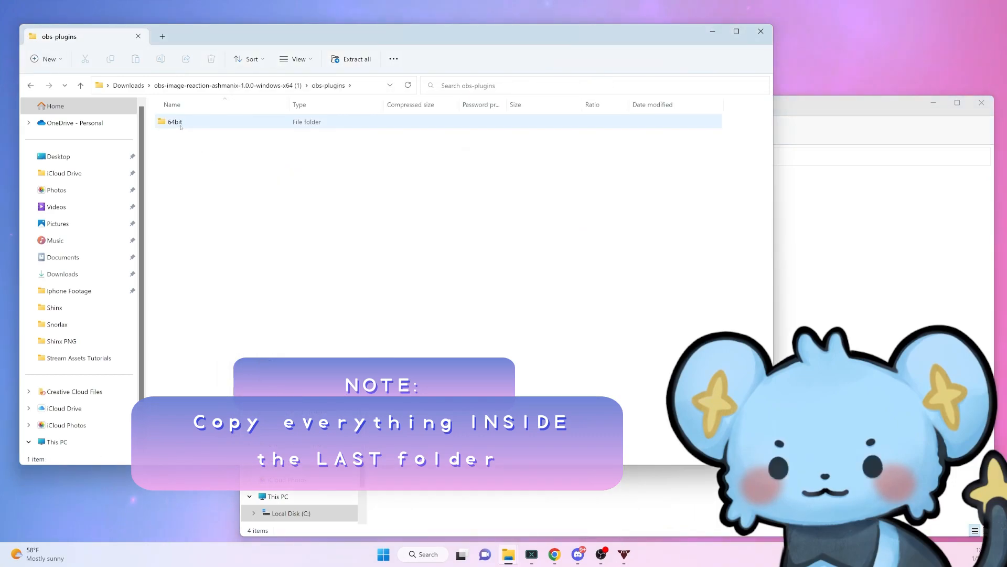
{"action": "double_click", "coordinate": [173, 122]}
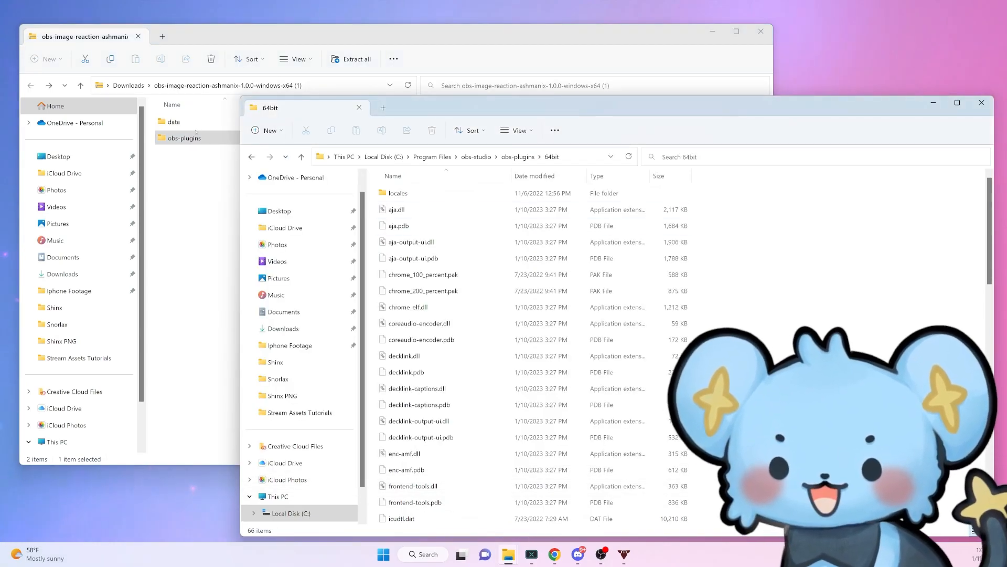
{"action": "left_click", "coordinate": [475, 156]}
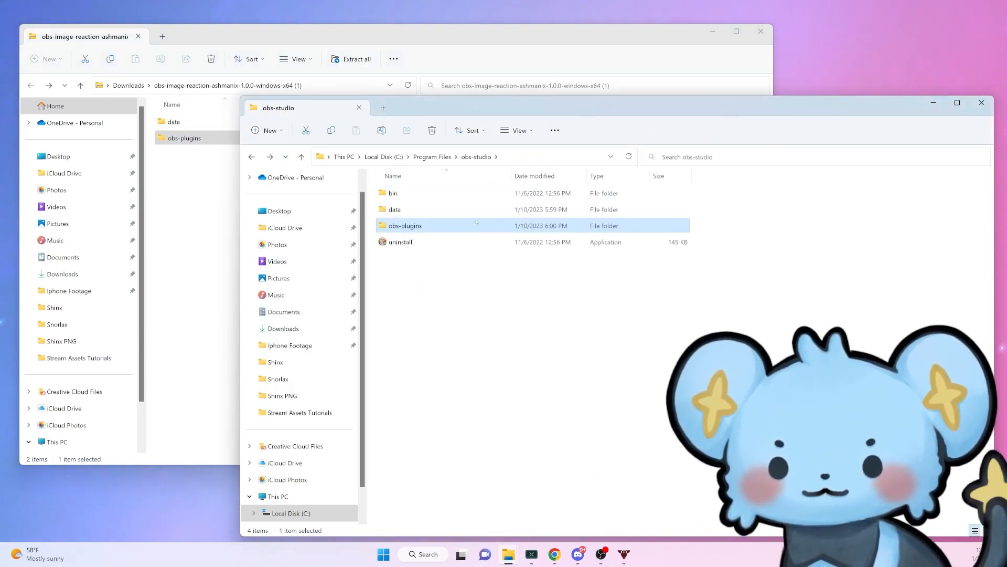
Place libimage-reaction in obs-studio\data\obs-plugins and close File Explorer.
{"action": "double_click", "coordinate": [394, 209]}
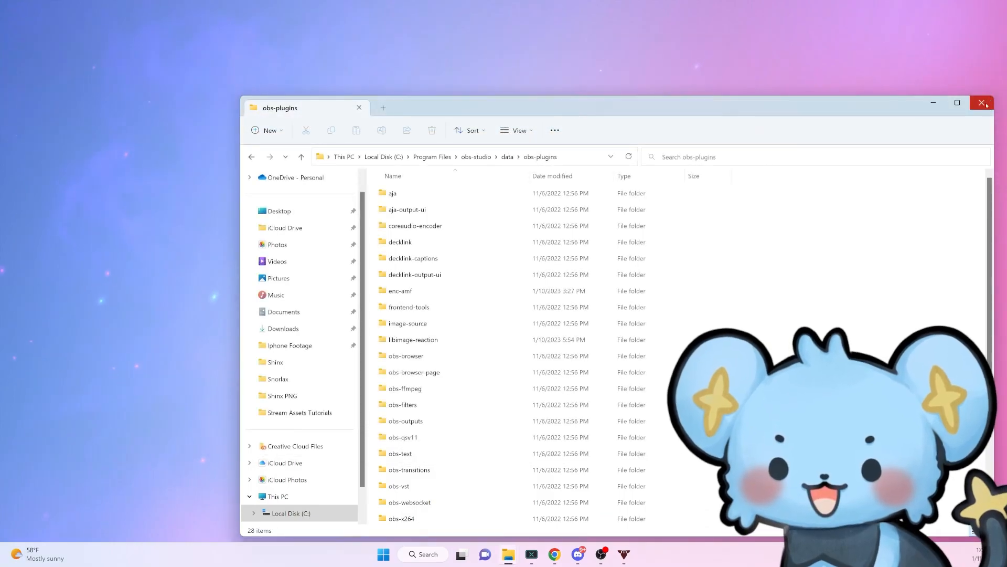
{"action": "left_click", "coordinate": [982, 103]}
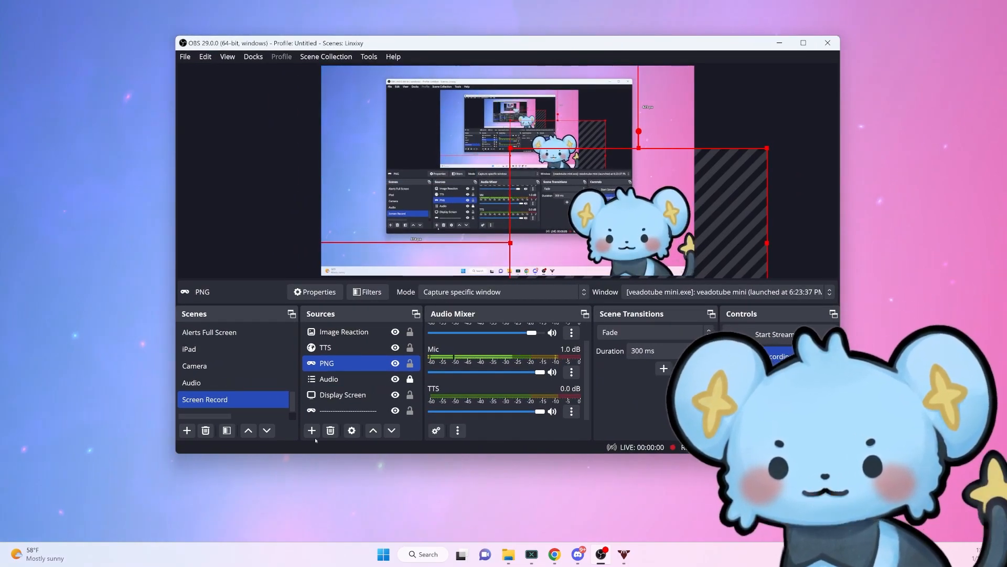
Add a new Browser source to the scene, starting its name as 'TT'.
{"action": "left_click", "coordinate": [311, 430]}
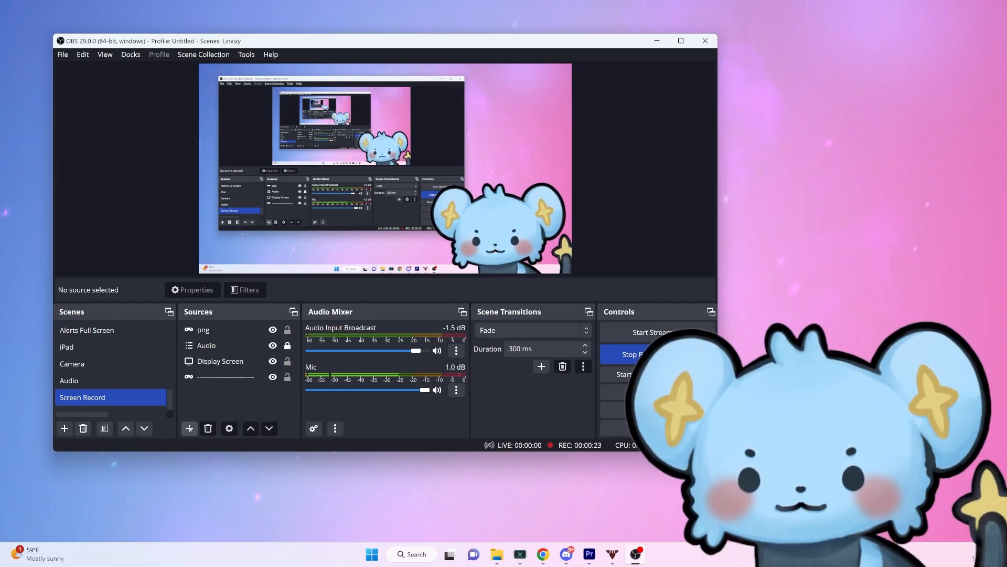
{"action": "left_click", "coordinate": [189, 429]}
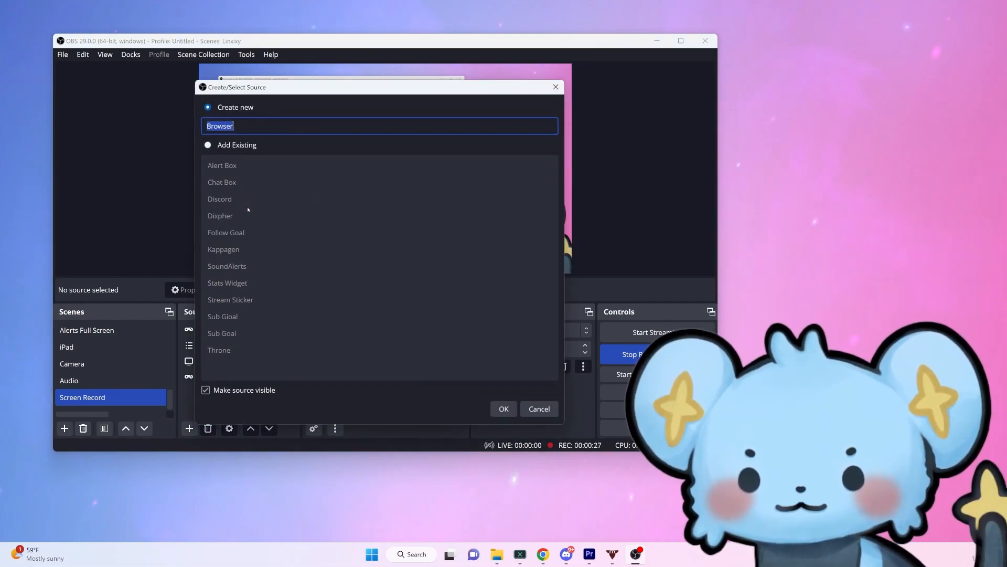
{"action": "type", "text": "TTS"}
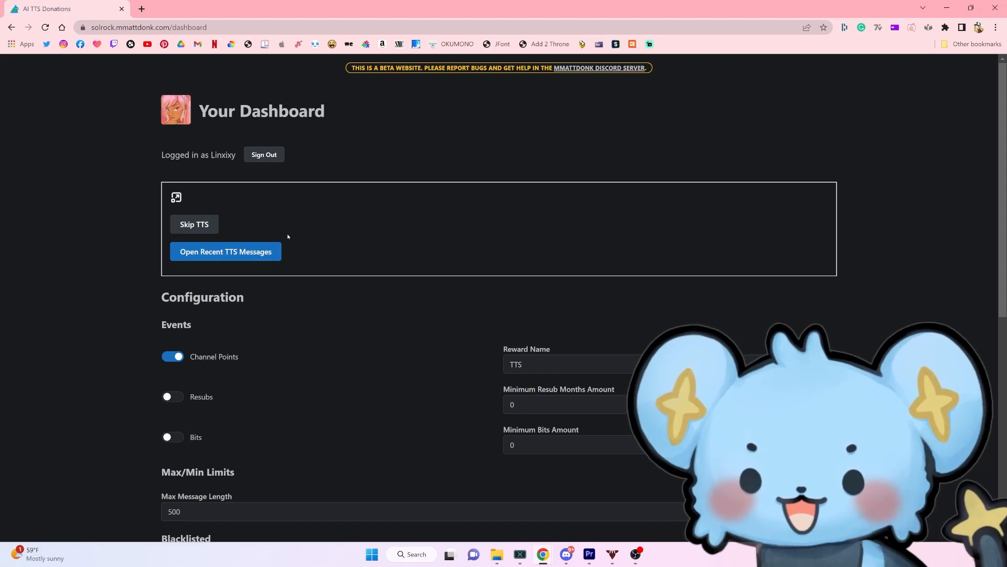
Reveal Solrock's sensitive information and copy the TTS Overlay link into the source URL.
{"action": "scroll", "scroll_direction": "down", "scroll_amount": 3}
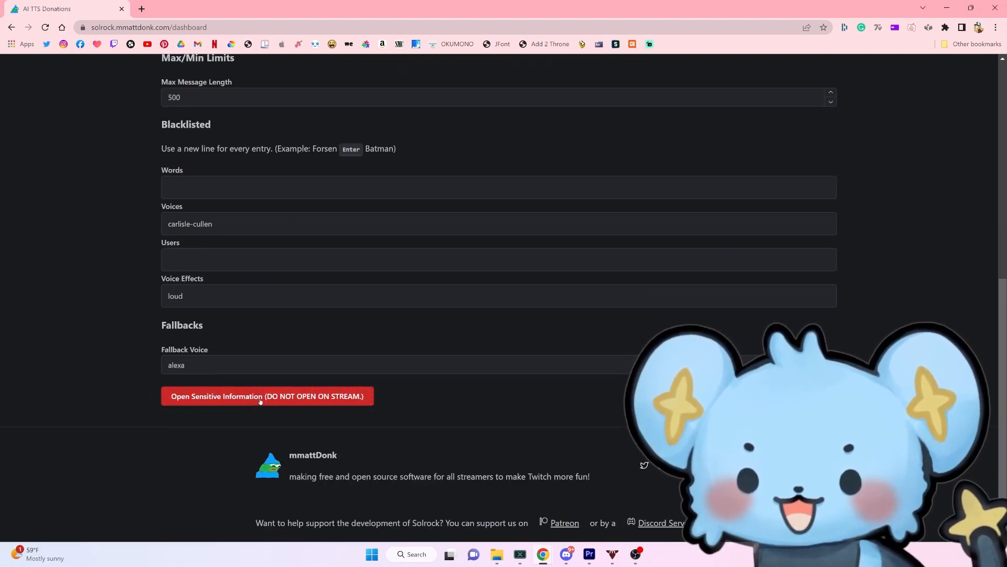
{"action": "left_click", "coordinate": [267, 396]}
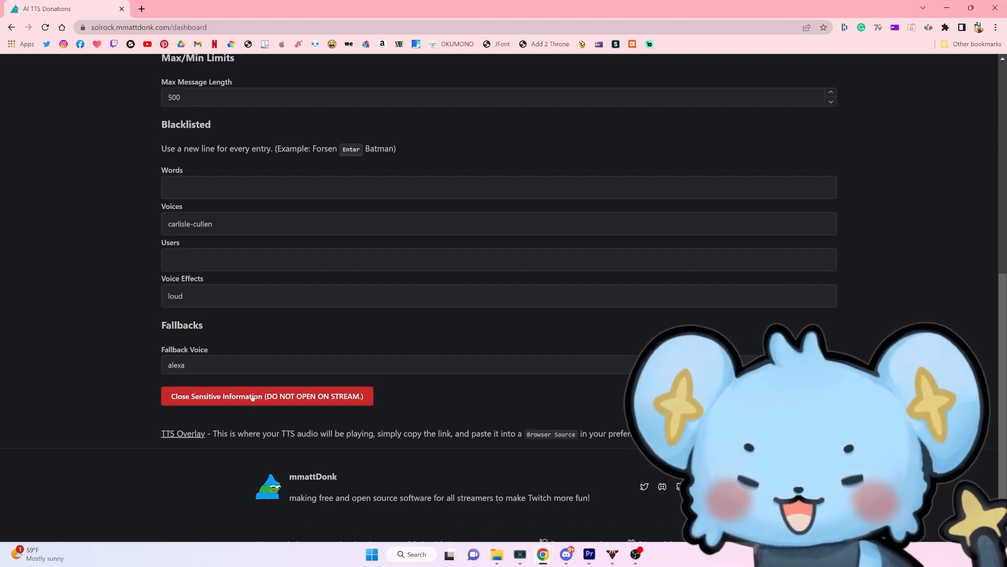
{"action": "mouse_move", "coordinate": [189, 437]}
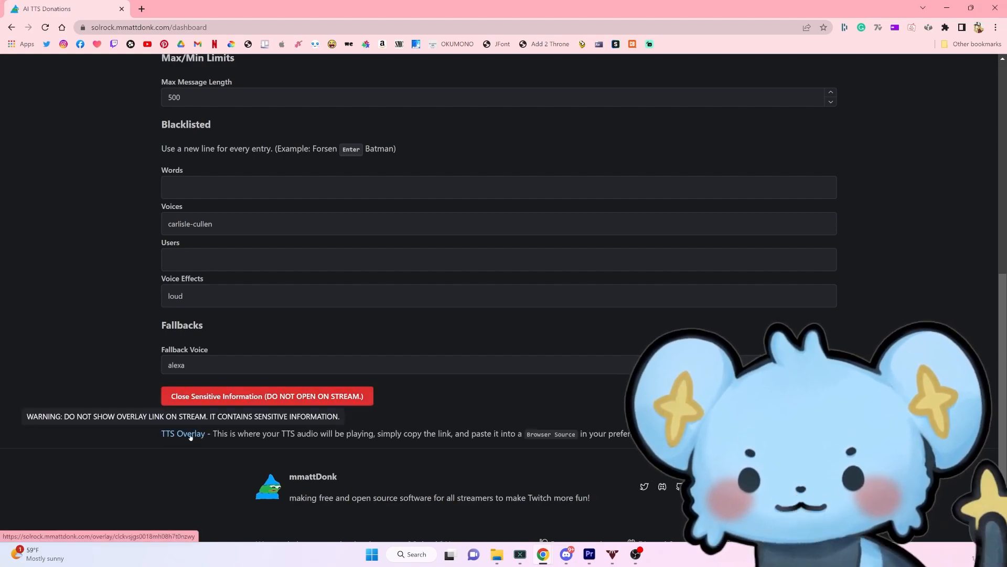
{"action": "left_click", "coordinate": [183, 434]}
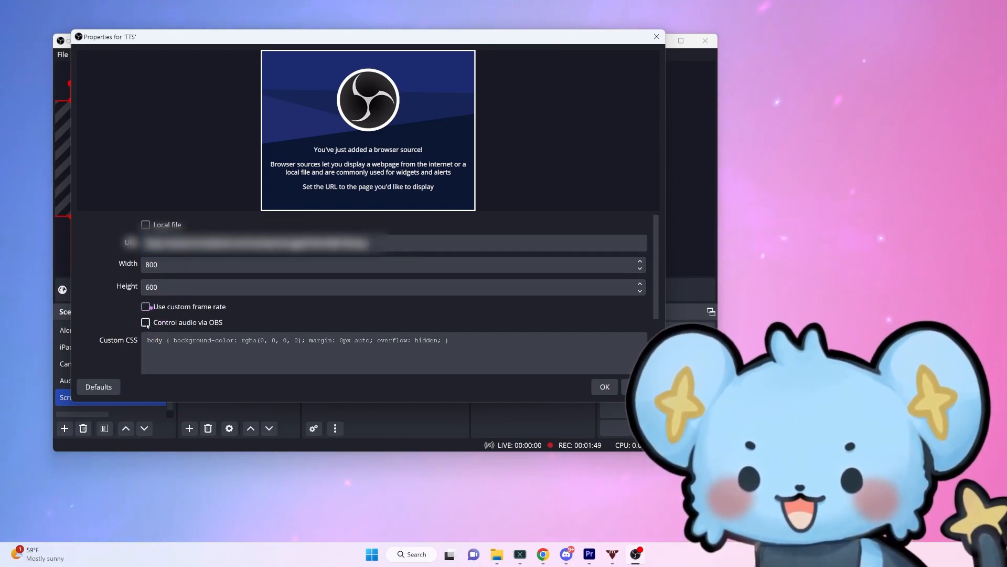
Enable Control audio via OBS and confirm the TTS browser source.
{"action": "left_click", "coordinate": [144, 322]}
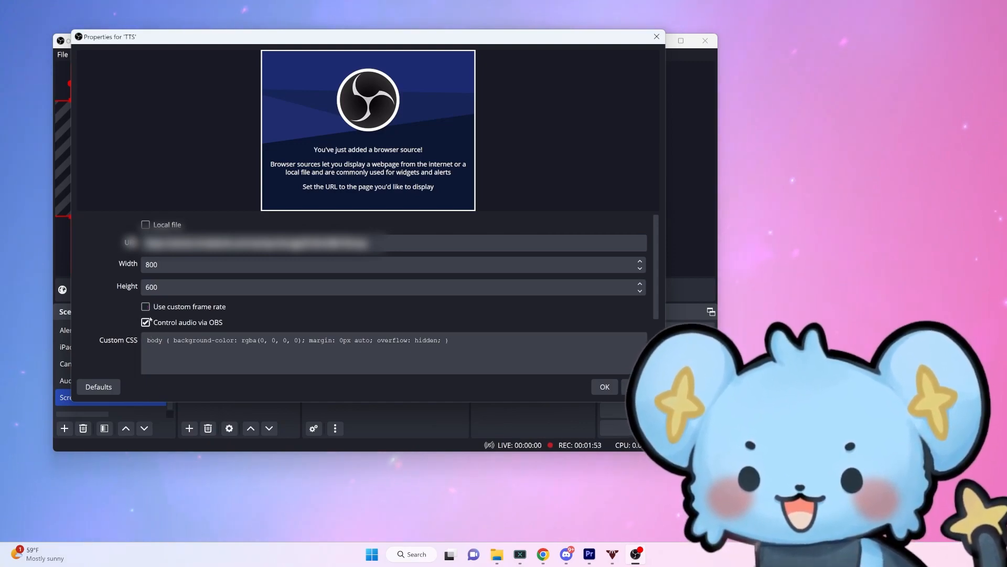
{"action": "scroll", "scroll_direction": "down", "scroll_amount": 3}
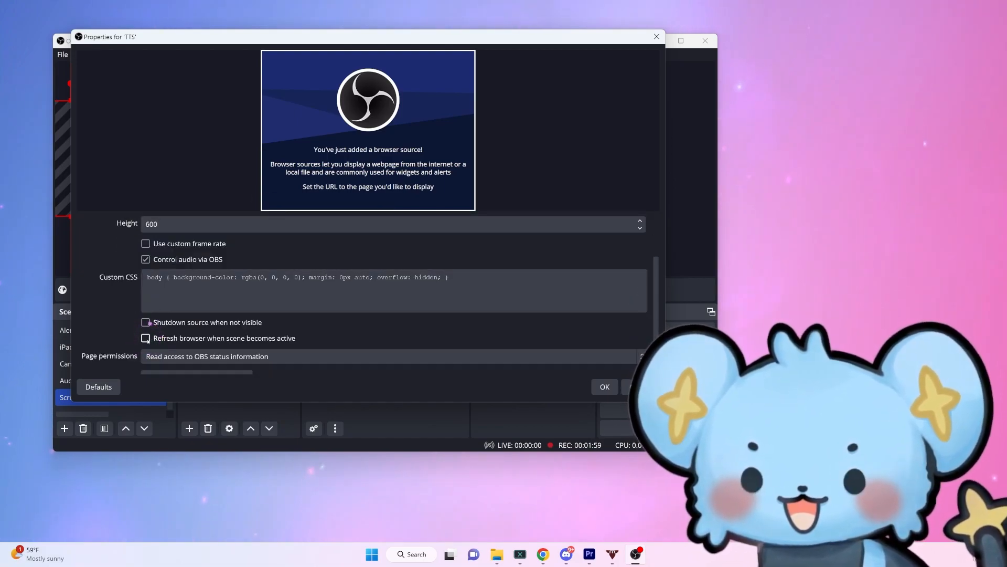
{"action": "left_click", "coordinate": [605, 387]}
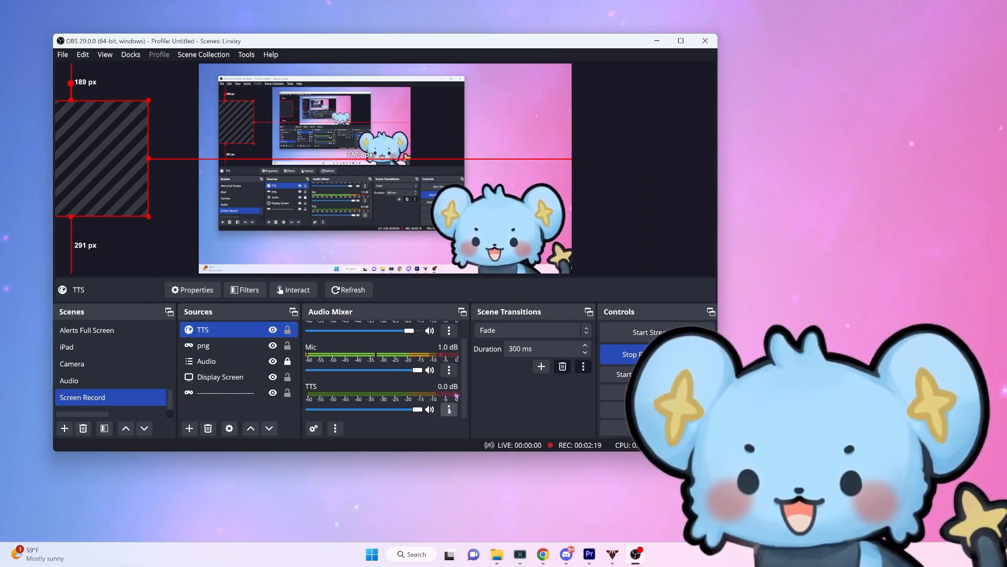
Set the TTS source's Audio Monitoring to Monitor Only (mute output) in Advanced Audio Properties.
{"action": "left_click", "coordinate": [450, 410]}
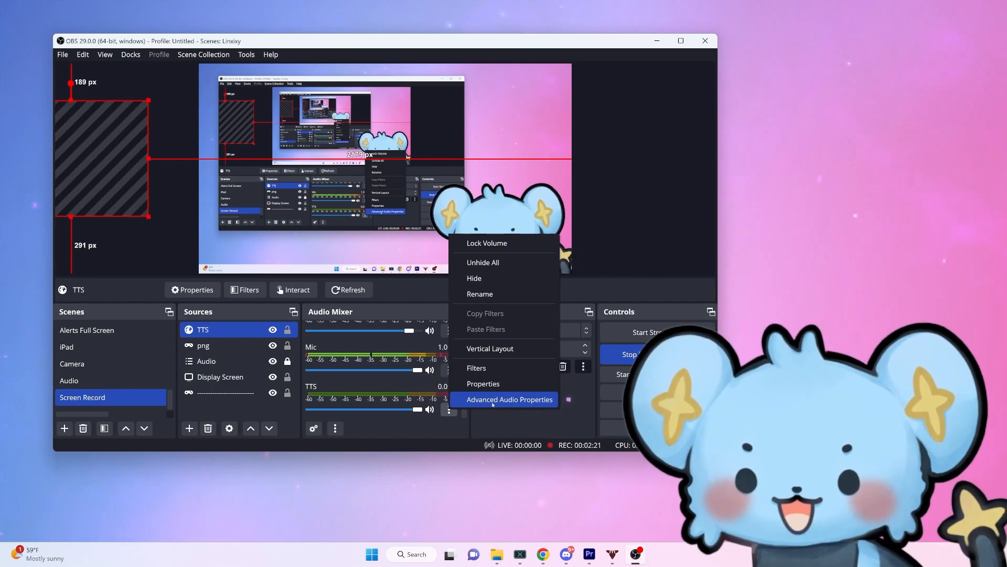
{"action": "left_click", "coordinate": [510, 398]}
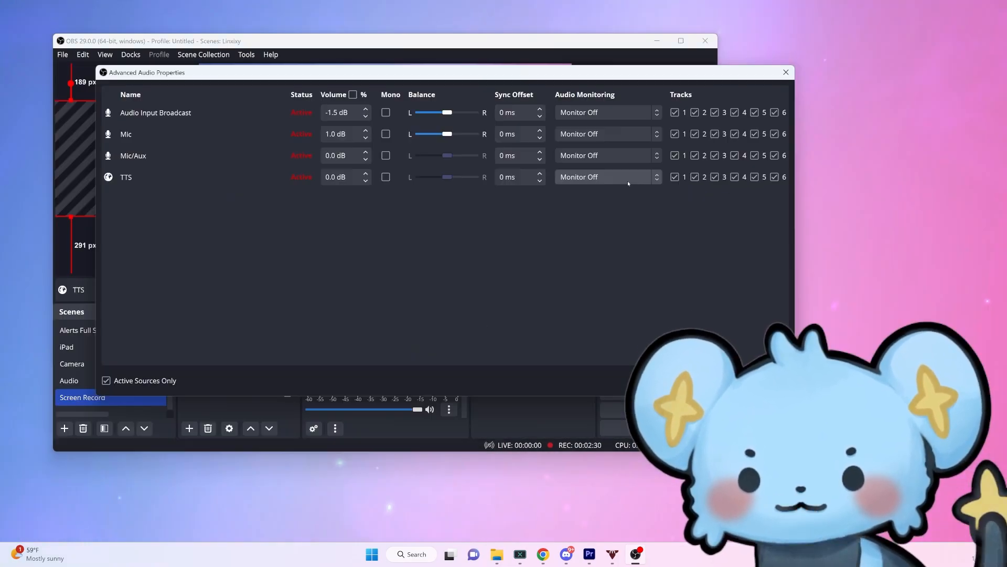
{"action": "left_click", "coordinate": [609, 176]}
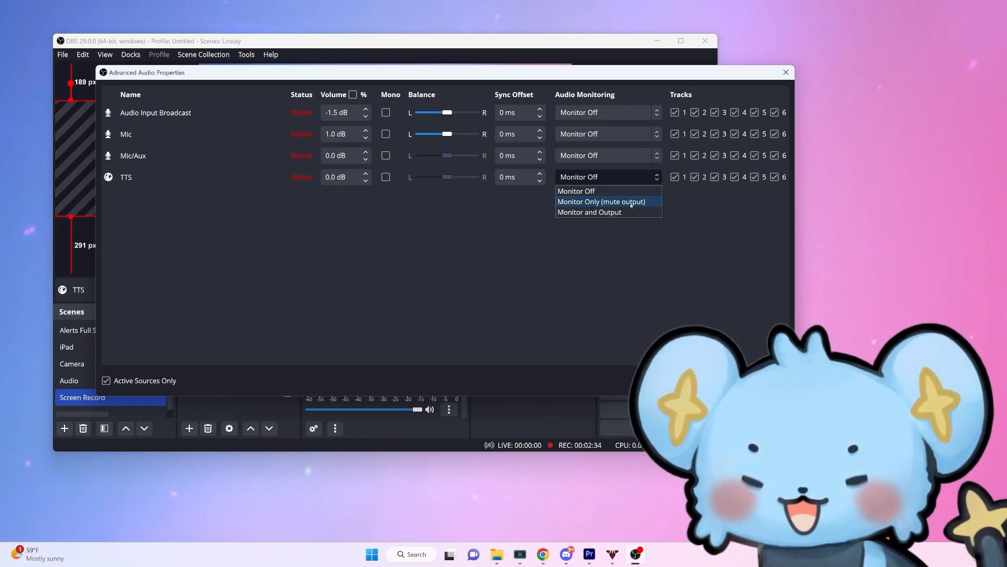
{"action": "left_click", "coordinate": [784, 72]}
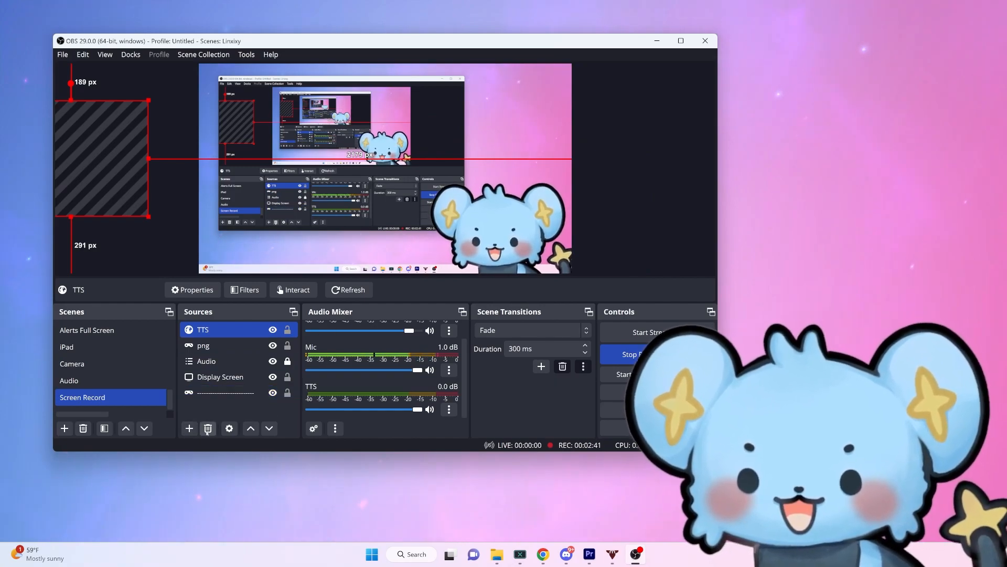
Create an Image Reaction source with Teddiursa Closed Mouth as its silence image.
{"action": "left_click", "coordinate": [188, 428]}
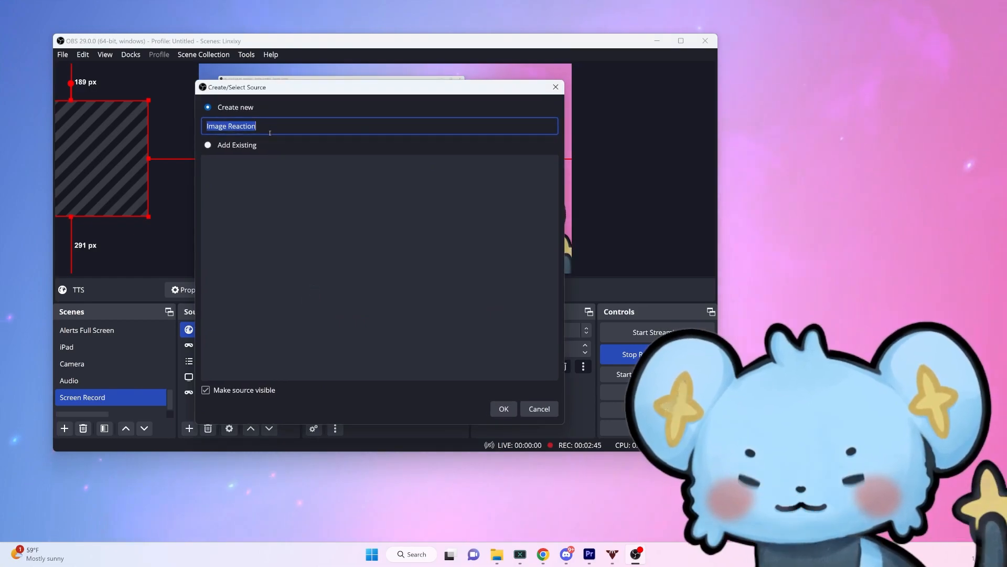
{"action": "left_click", "coordinate": [504, 408]}
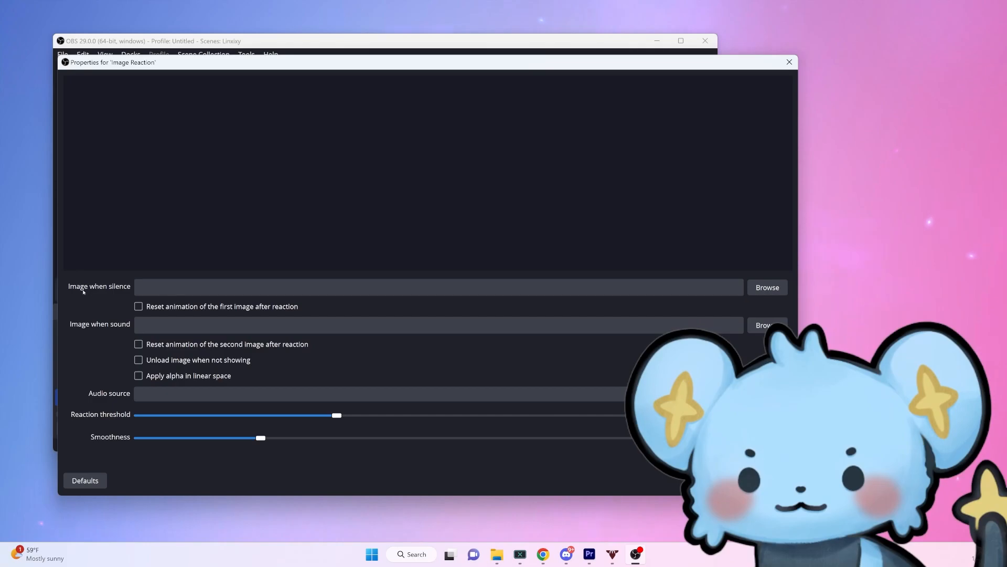
{"action": "left_click", "coordinate": [769, 287]}
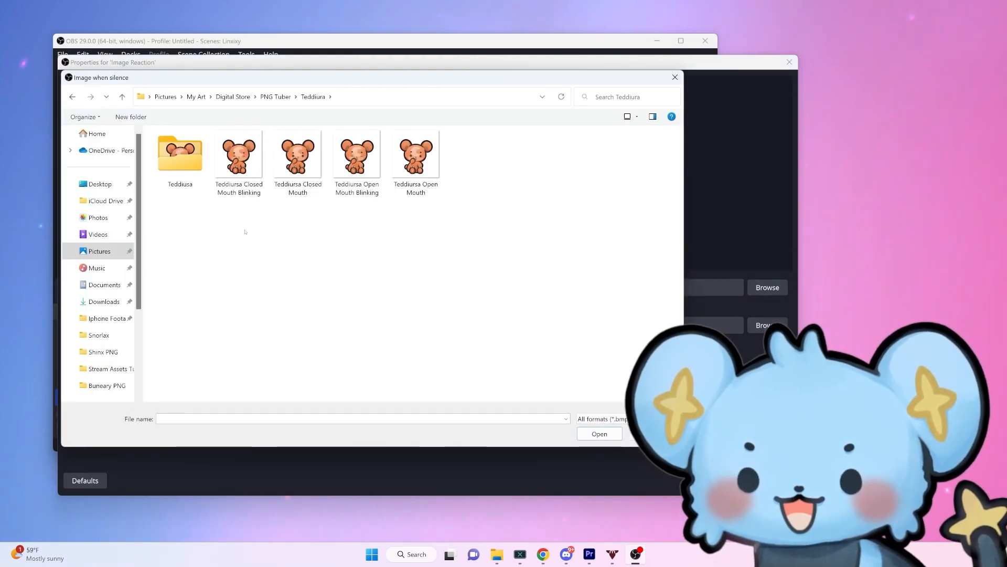
{"action": "left_click", "coordinate": [298, 155]}
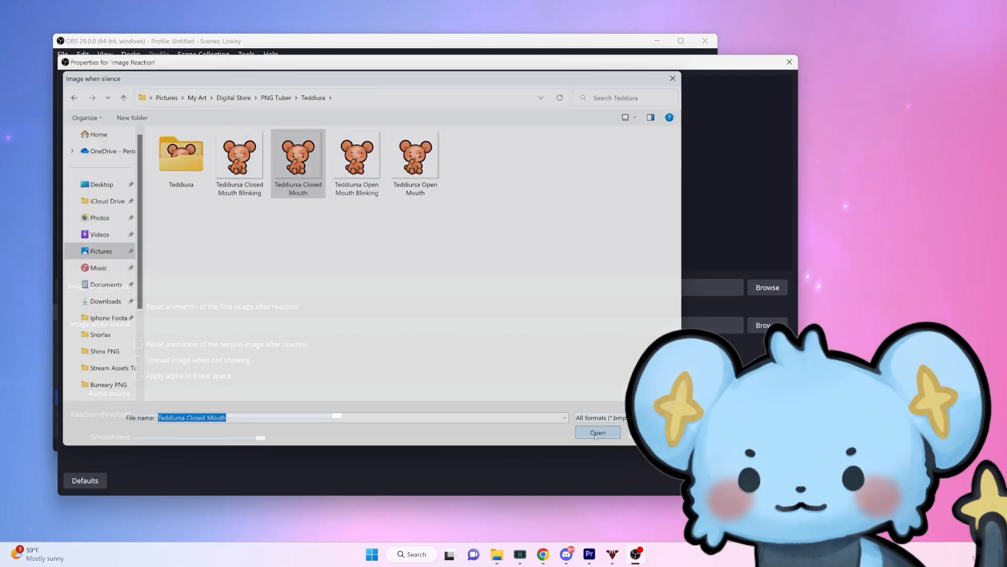
{"action": "left_click", "coordinate": [597, 432]}
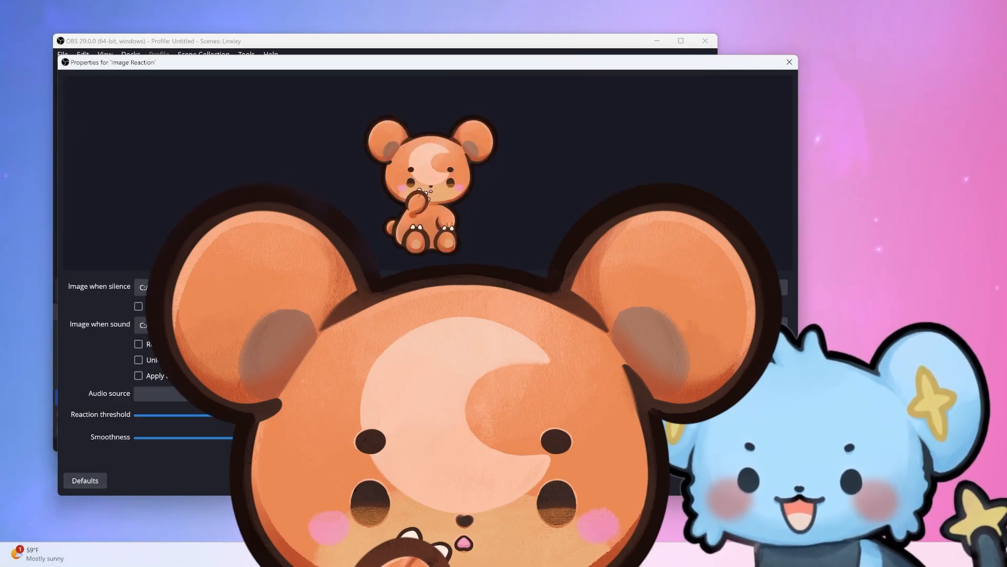
Choose TTS as the Image Reaction's audio source.
{"action": "left_click", "coordinate": [157, 392]}
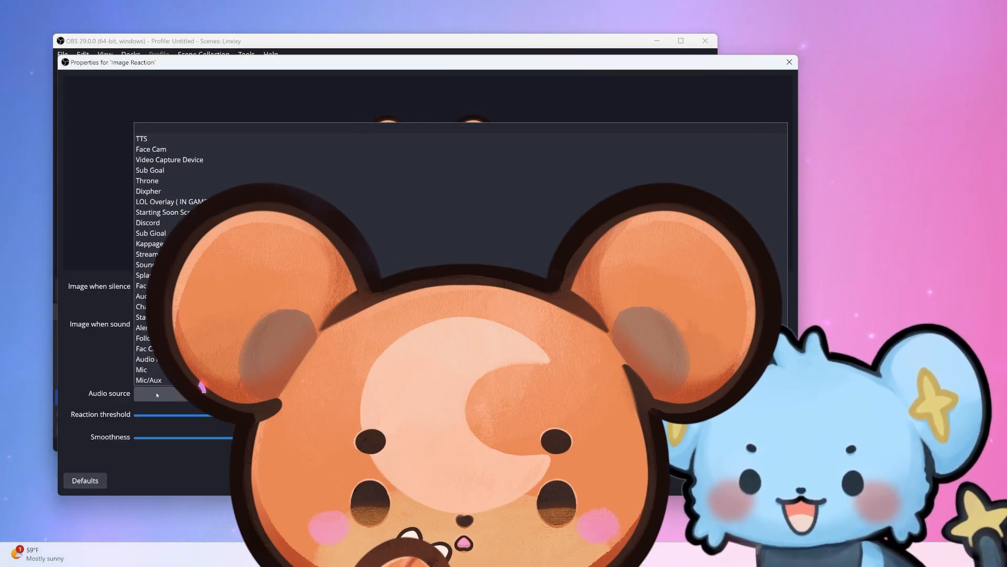
{"action": "left_click", "coordinate": [142, 138]}
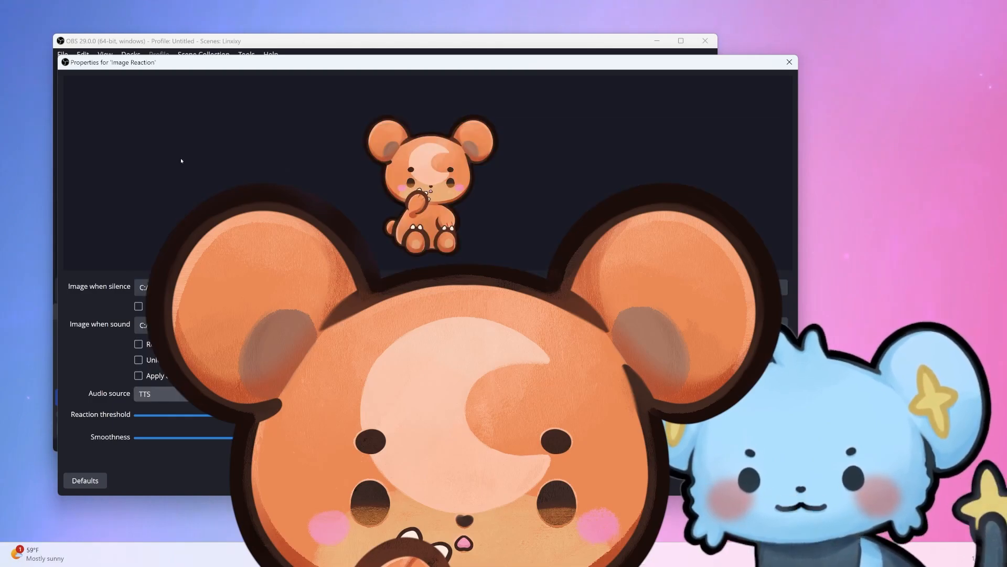